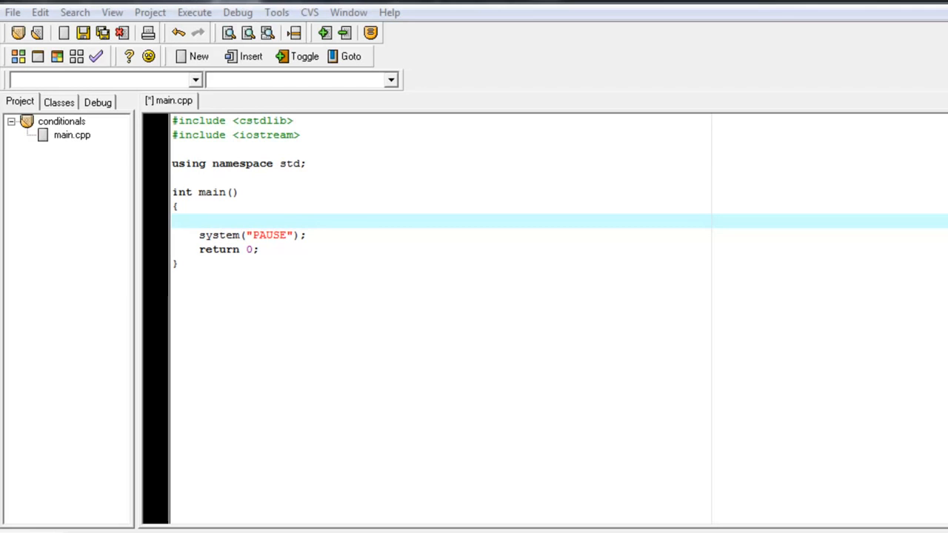
pyautogui.moveTo(279, 243)
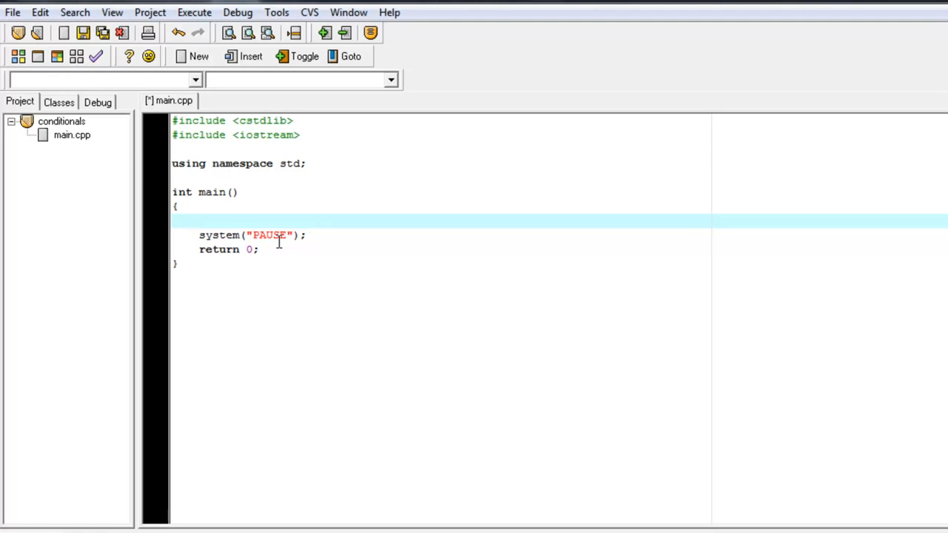
# Begin a declaration with the bool type keyword inside main
pyautogui.write('b')
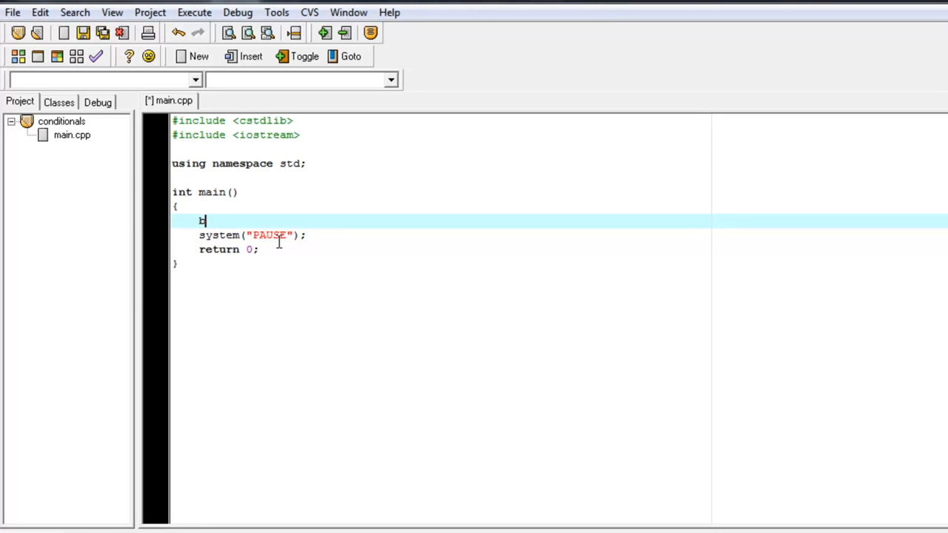
pyautogui.write('ool')
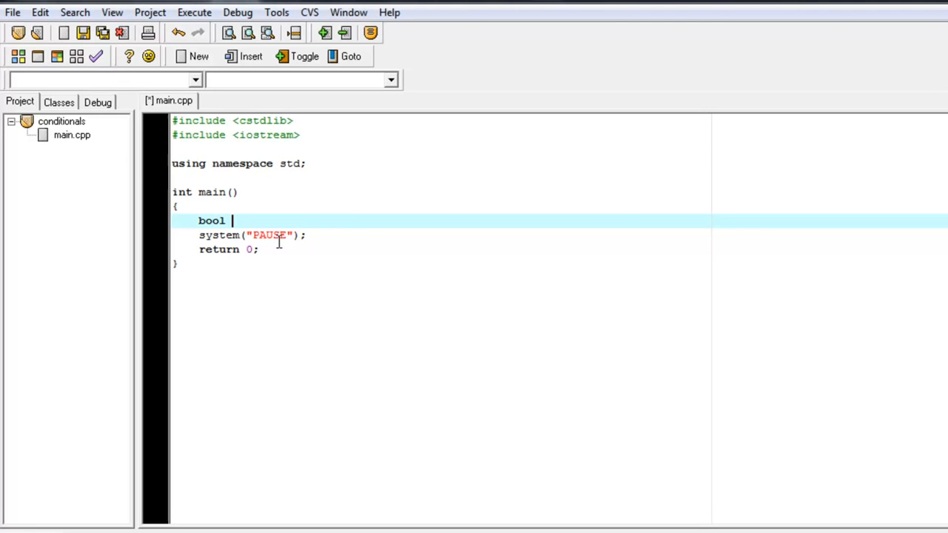
# Declare bool trueOrFalse = true; and start a new line below it
pyautogui.write('tr')
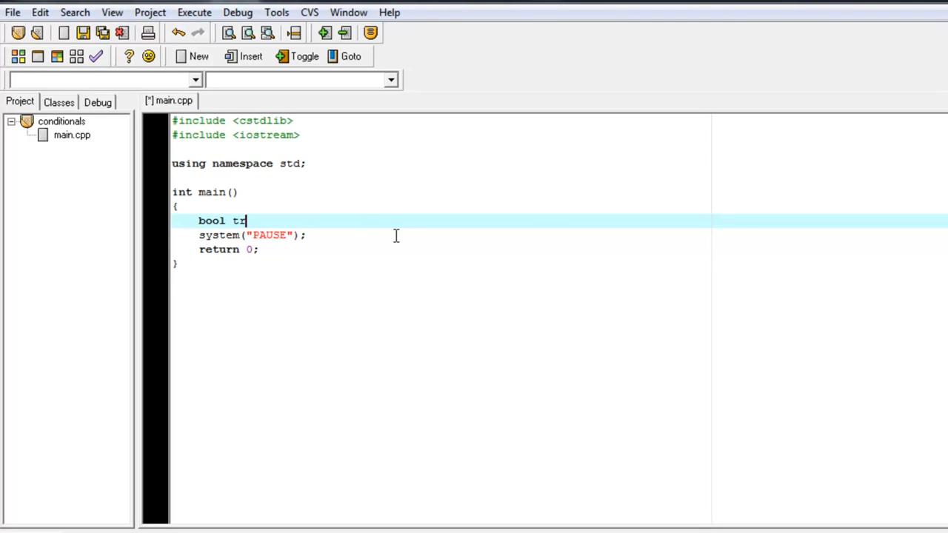
pyautogui.write('ueOrFas')
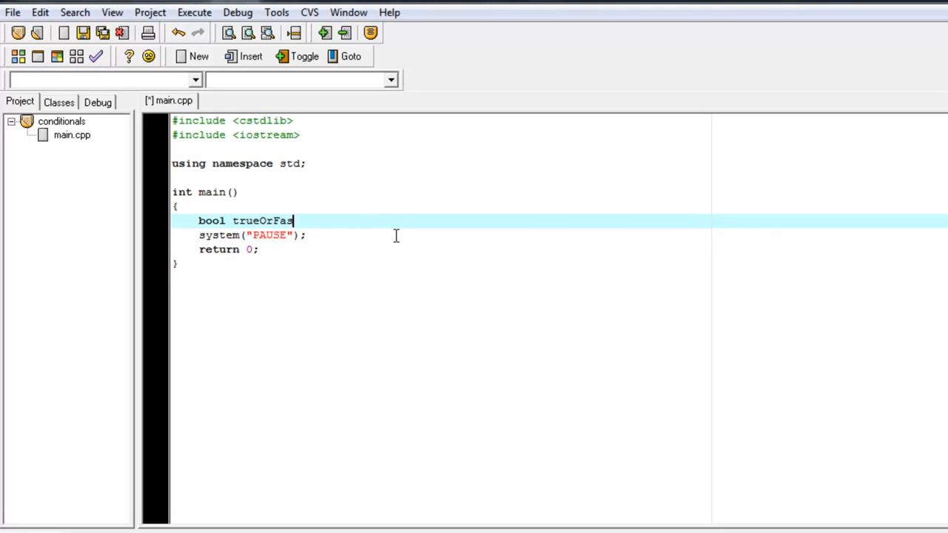
pyautogui.write('lse')
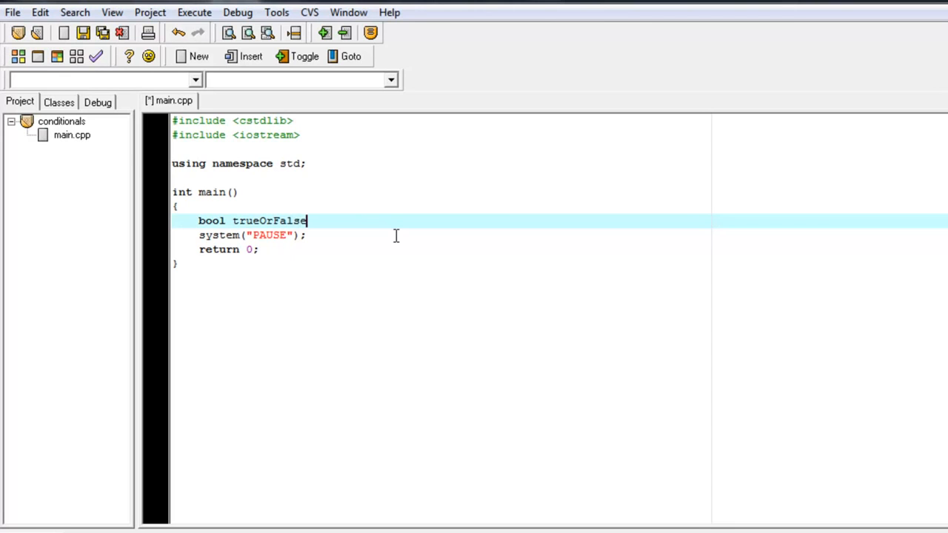
pyautogui.write('= true')
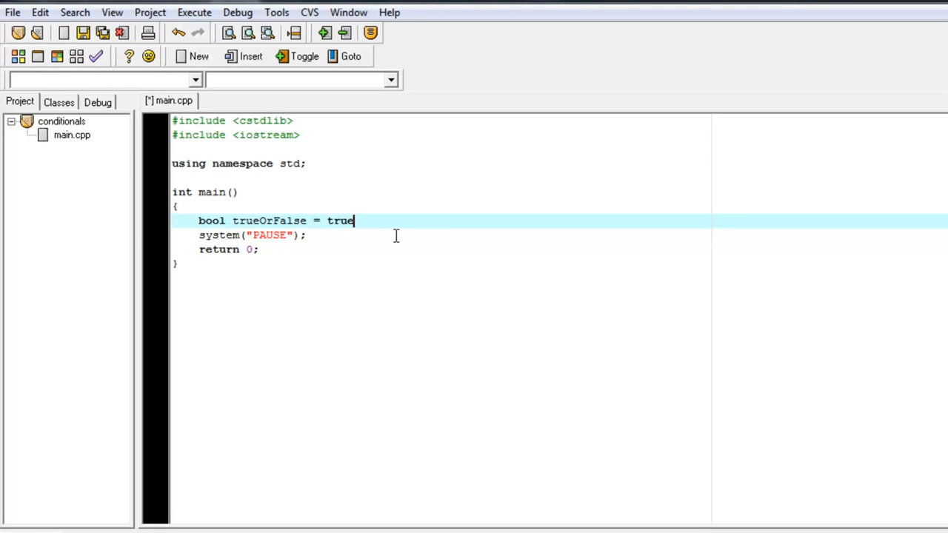
pyautogui.write(';')
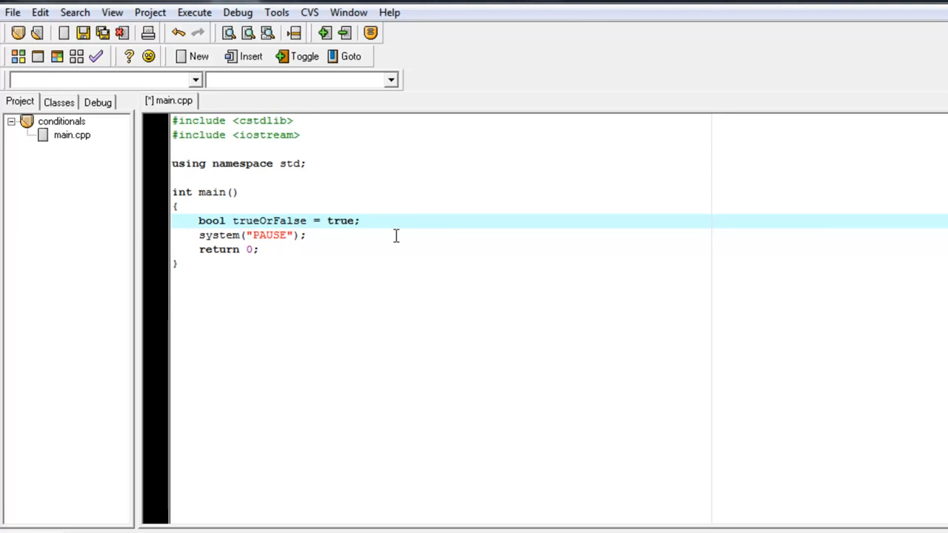
pyautogui.press('enter')
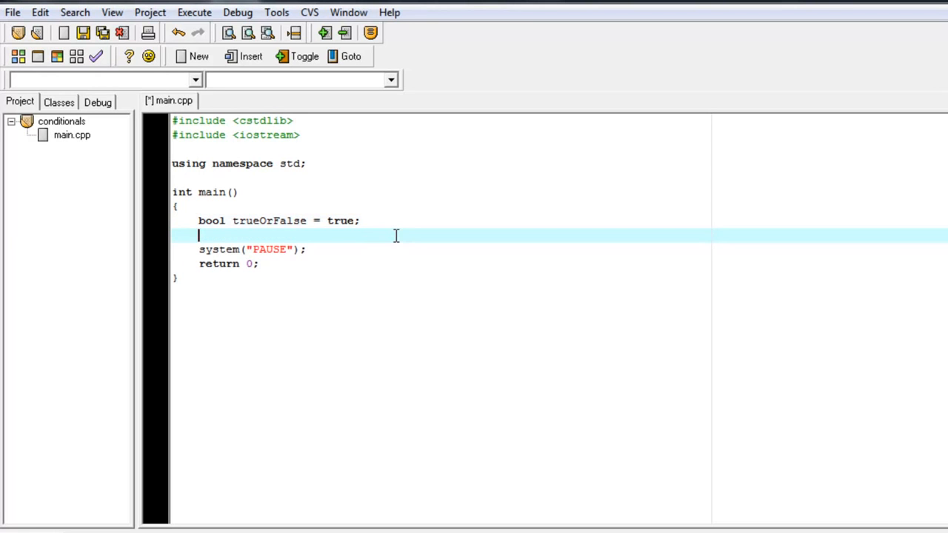
# Add an if() block with empty braces followed by an else block
pyautogui.write('if(')
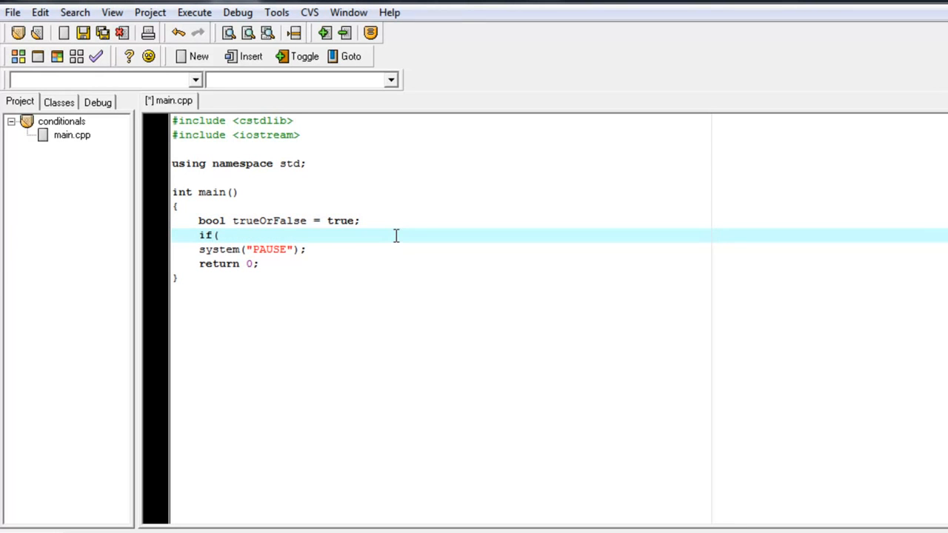
pyautogui.write('{')
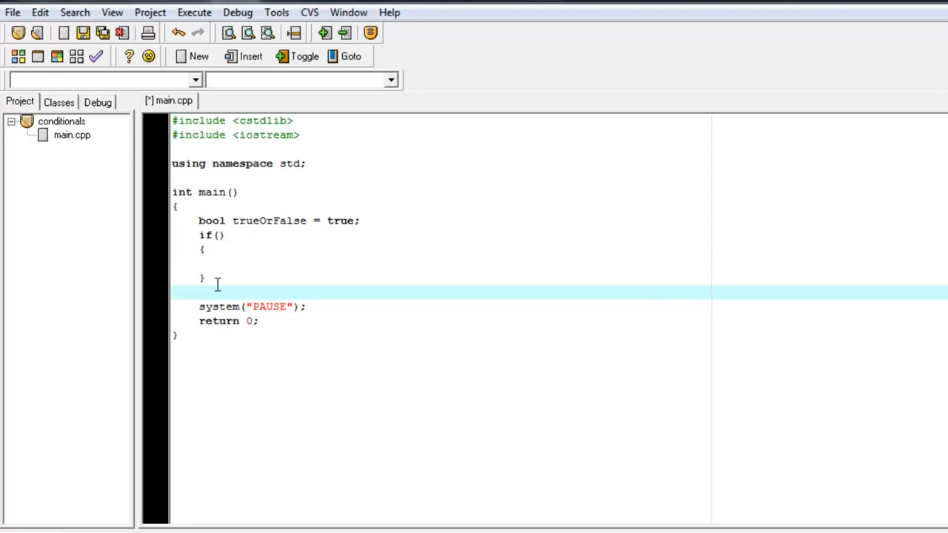
pyautogui.write('else')
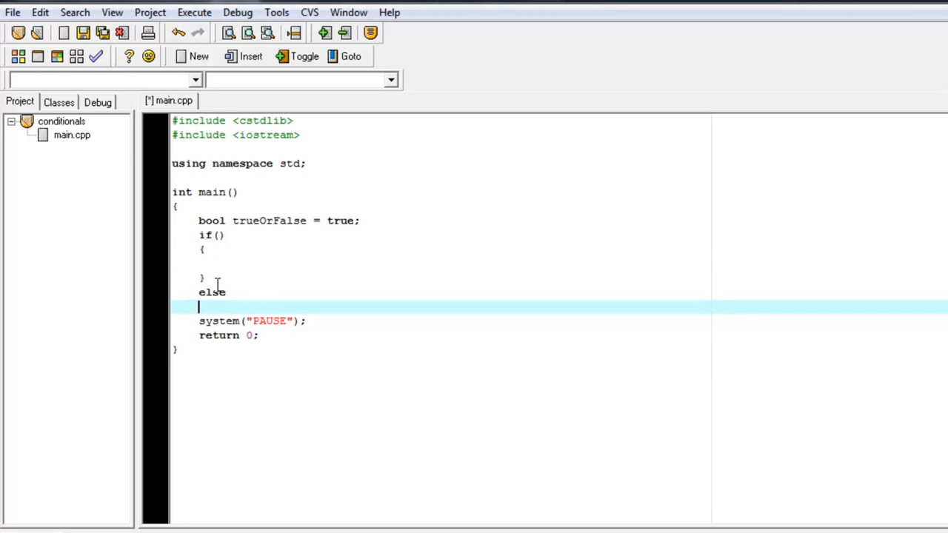
pyautogui.write('{')
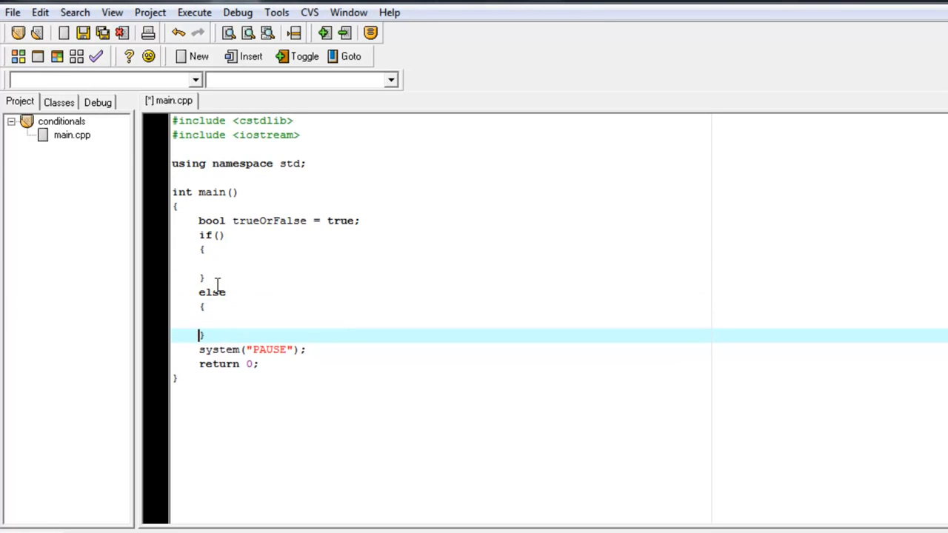
# Use trueOrFalse as the condition inside the if parentheses
pyautogui.doubleClick(270, 221)
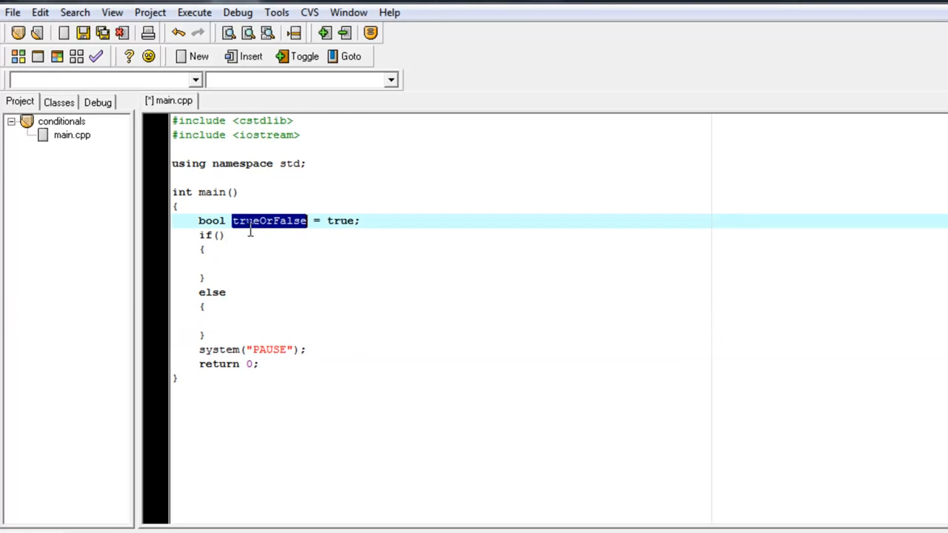
pyautogui.write('trueOrFalse')
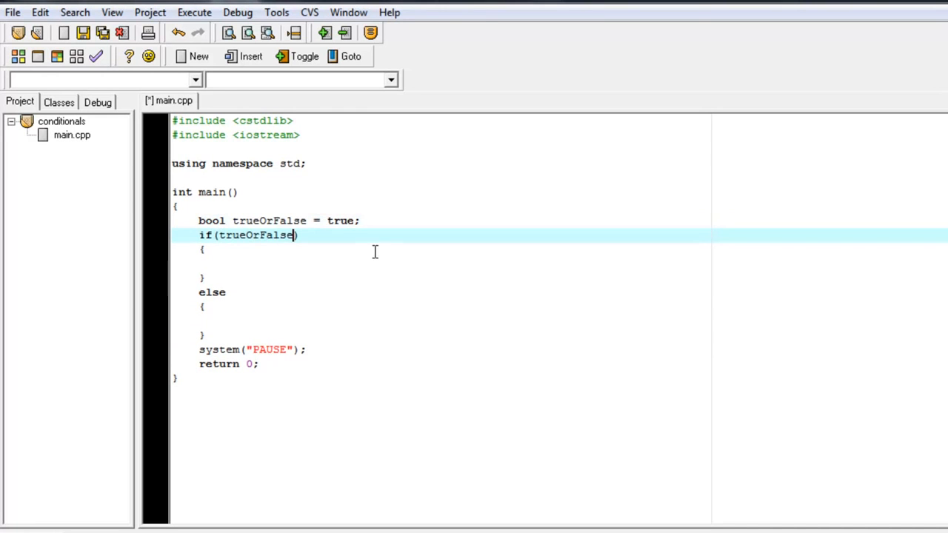
pyautogui.moveTo(391, 258)
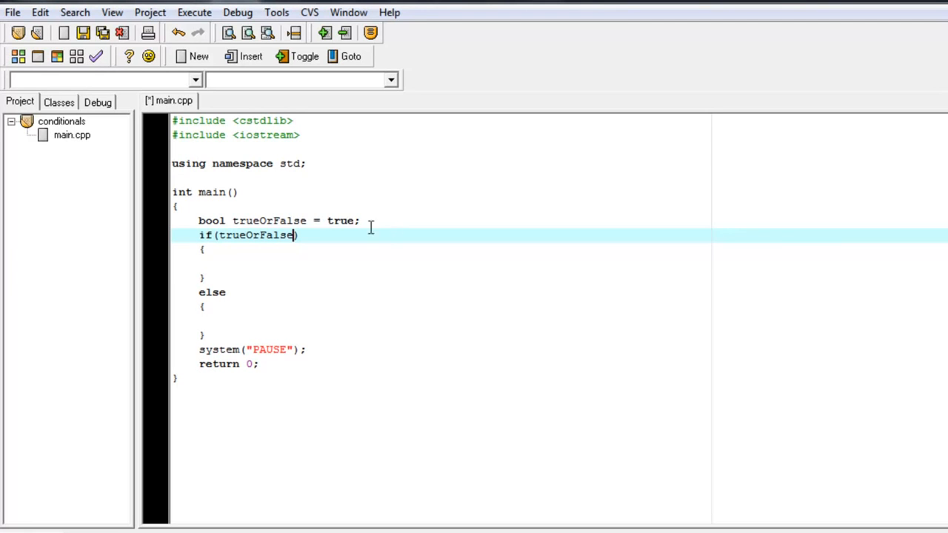
# Write a temporary if(true) note after the condition to compare with the declaration
pyautogui.doubleClick(255, 234)
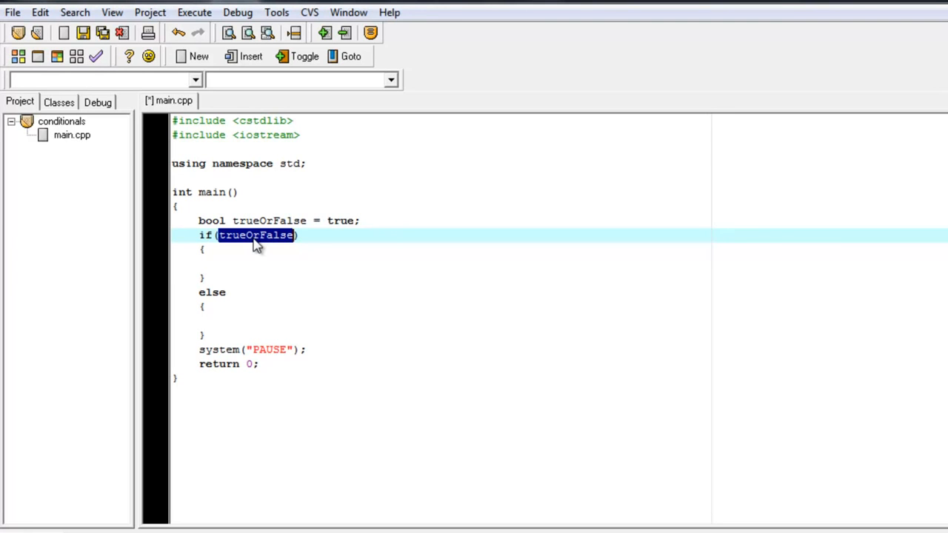
pyautogui.doubleClick(341, 221)
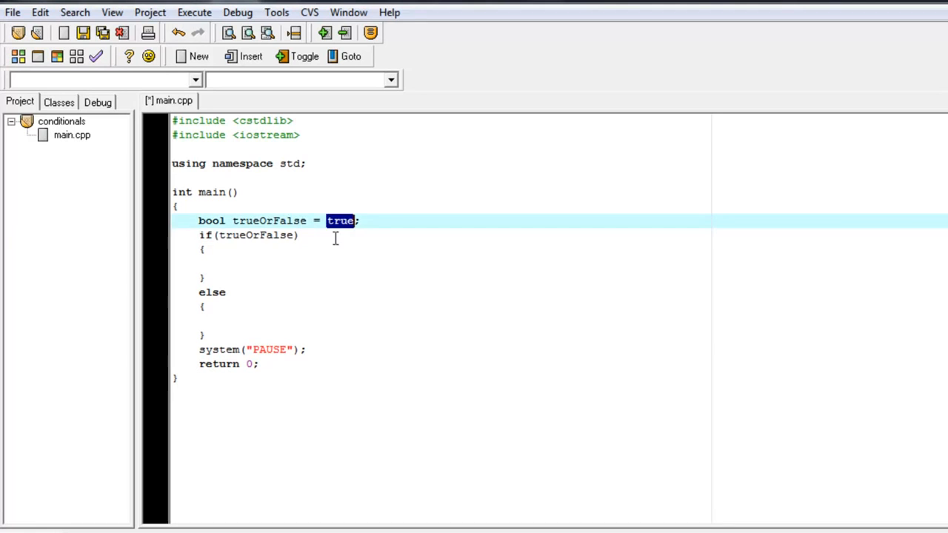
pyautogui.click(343, 234)
pyautogui.write(' -->')
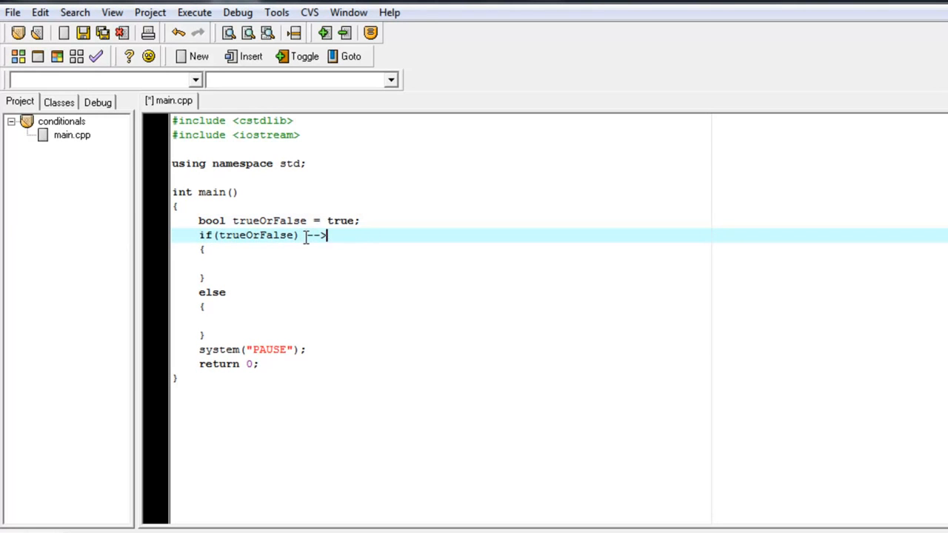
pyautogui.write('if(t')
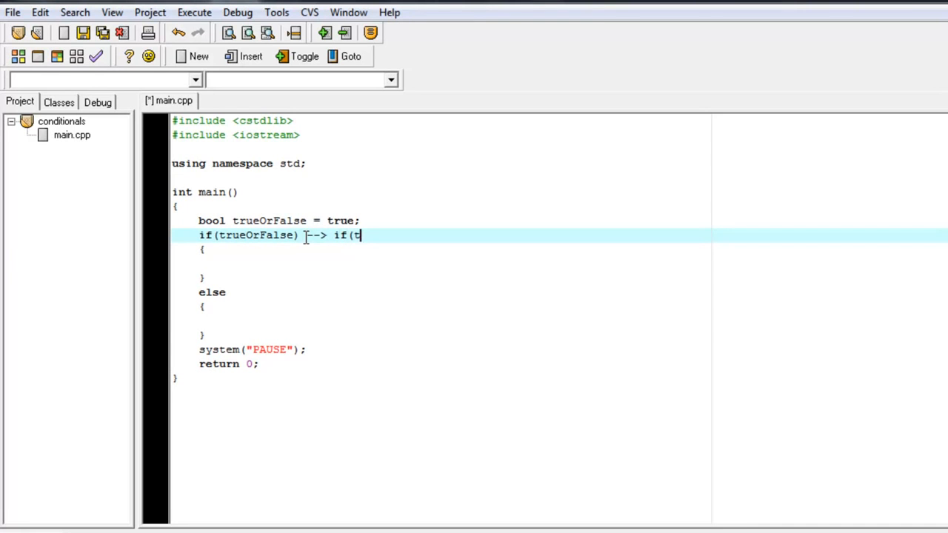
pyautogui.write('rue)')
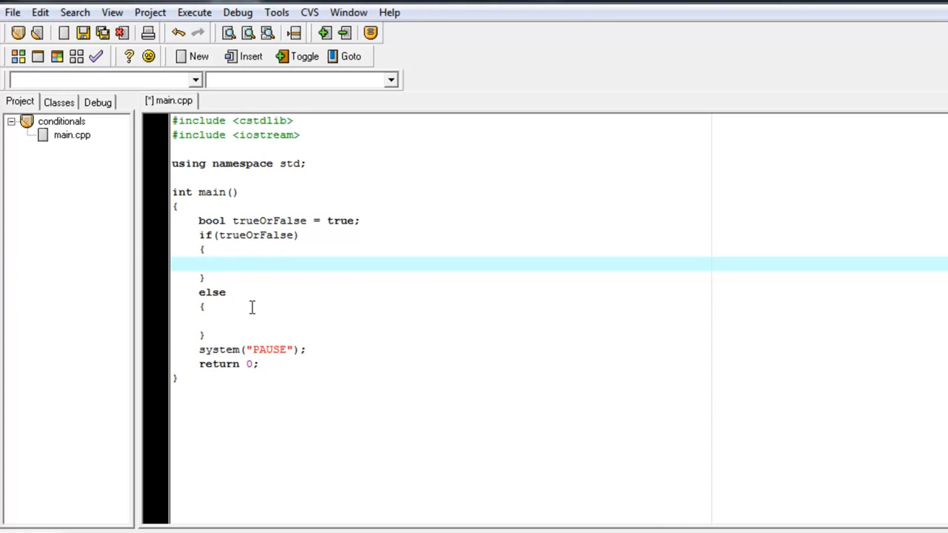
pyautogui.moveTo(221, 302)
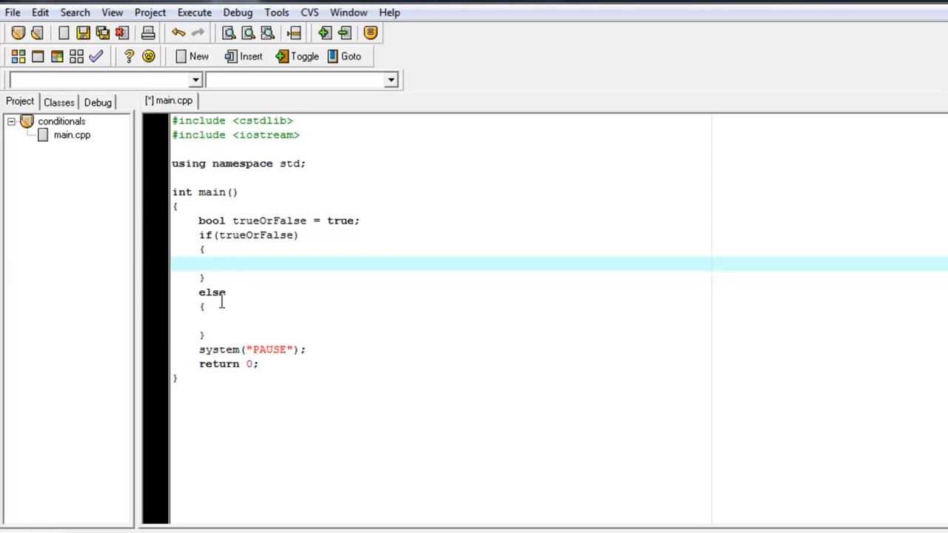
# Make the if branch print "True \n" with cout
pyautogui.write('cout')
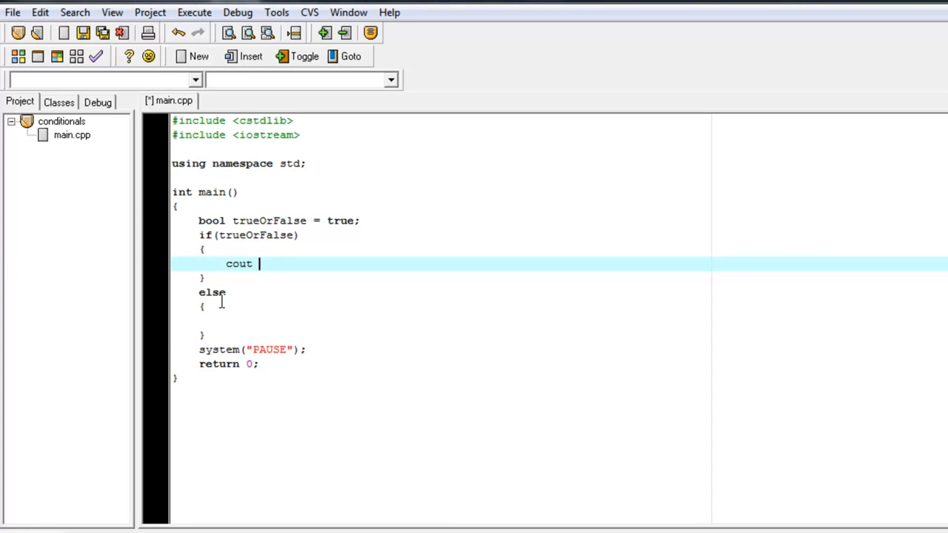
pyautogui.write('<< "True')
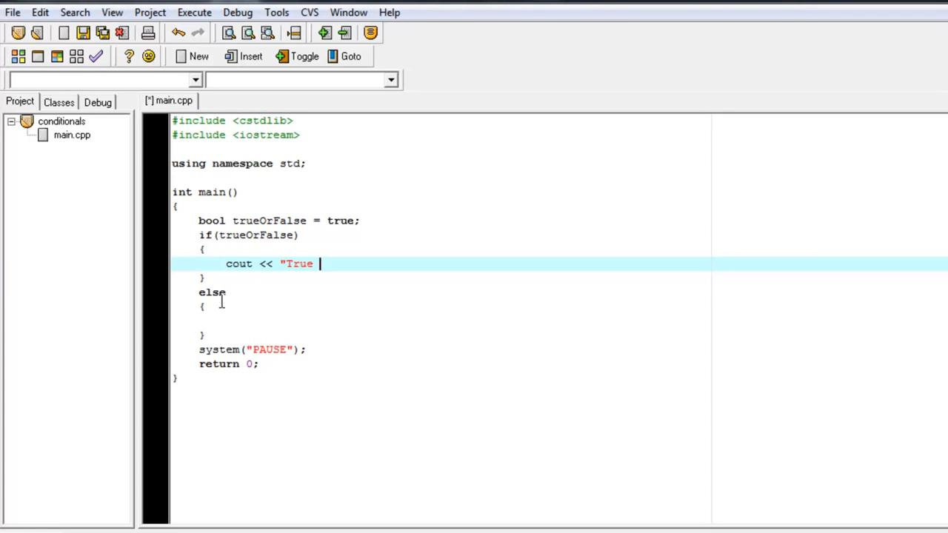
pyautogui.write('\\n')
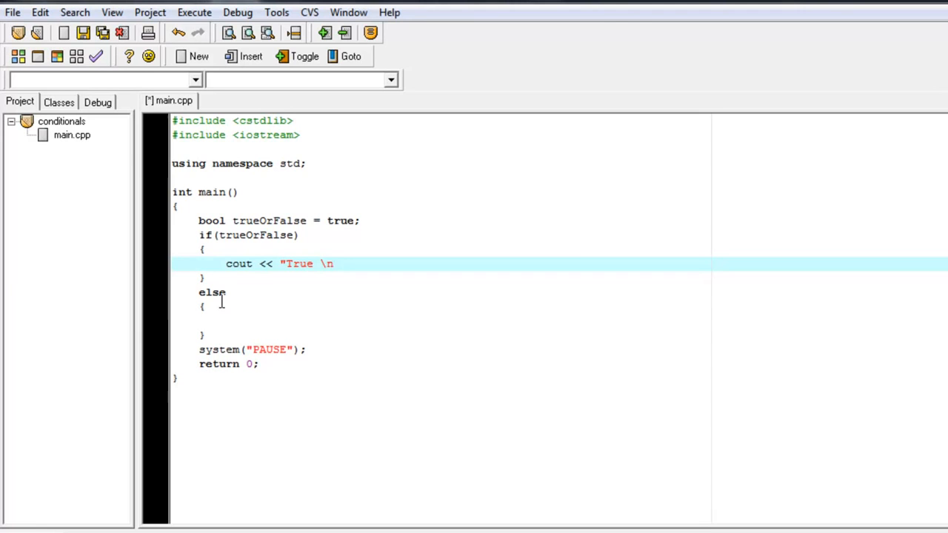
pyautogui.write('";')
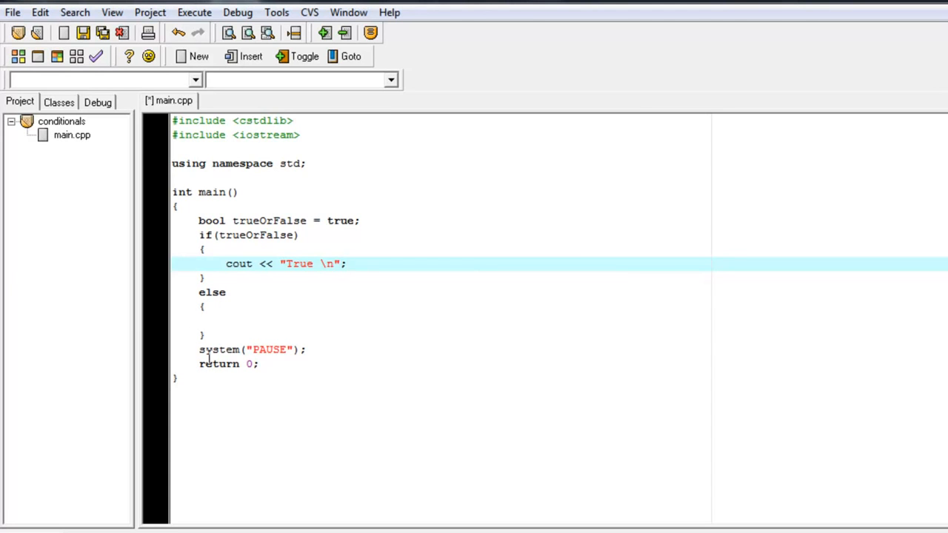
# Make the else branch print "False \n" with cout
pyautogui.write('cout')
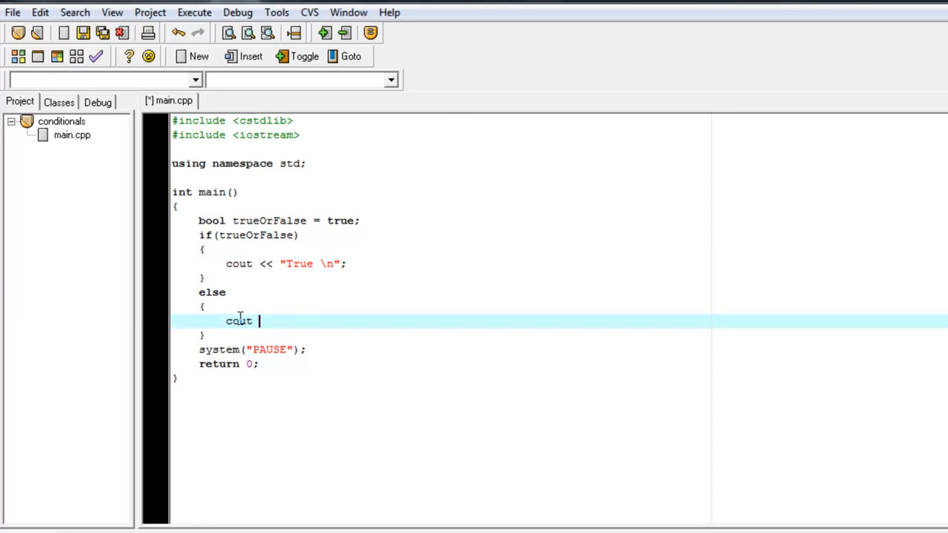
pyautogui.write('<< "')
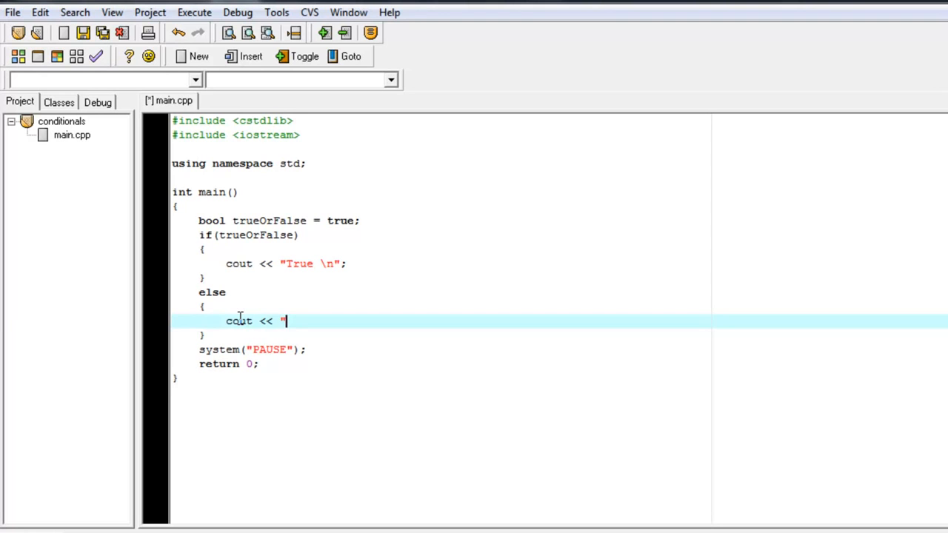
pyautogui.write('False')
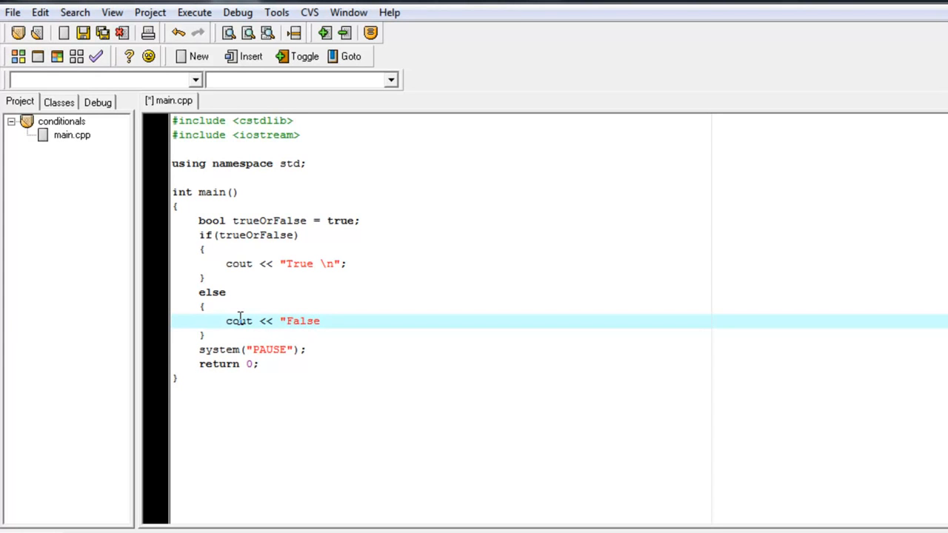
pyautogui.write('\\n')
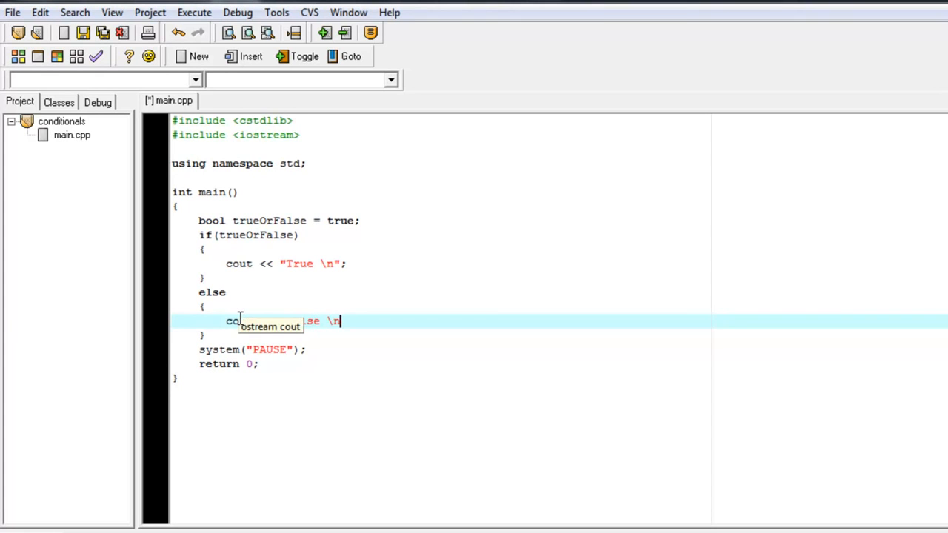
pyautogui.write('";')
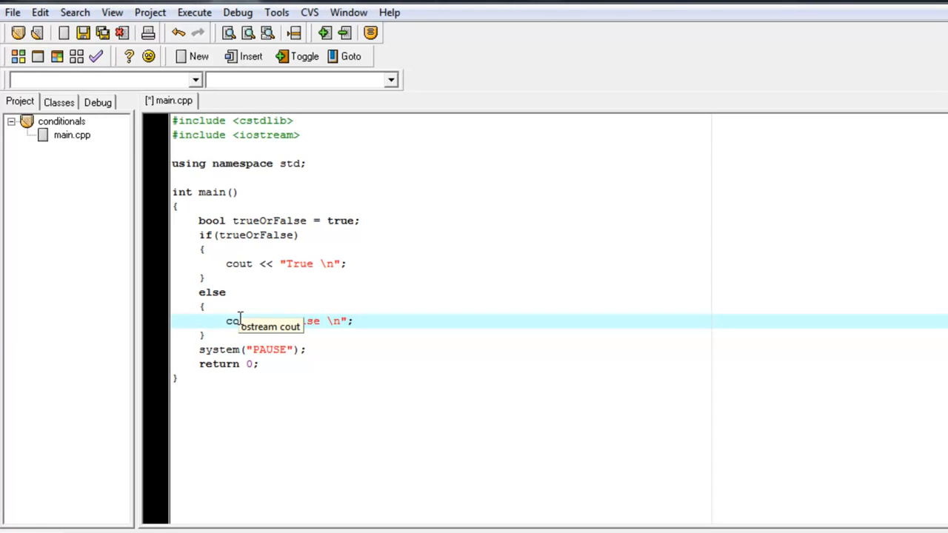
pyautogui.moveTo(343, 289)
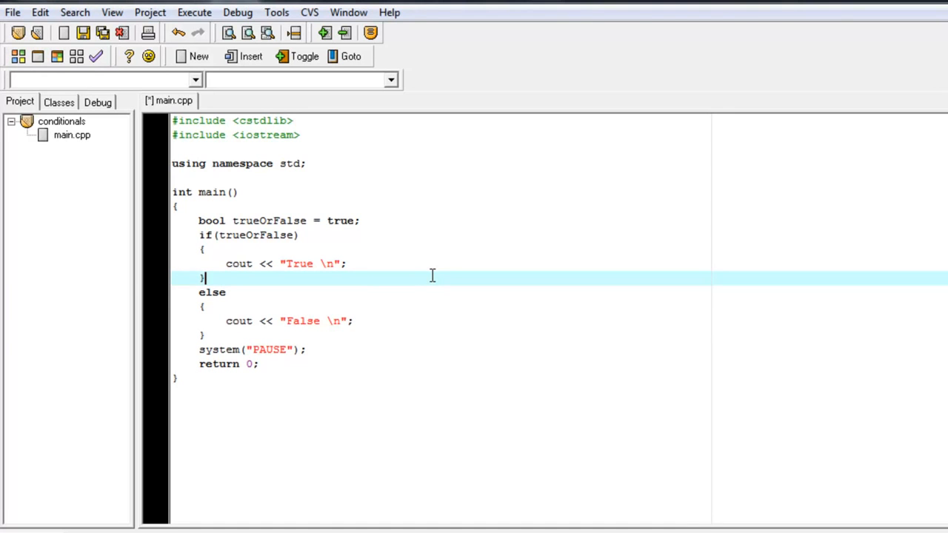
pyautogui.moveTo(424, 276)
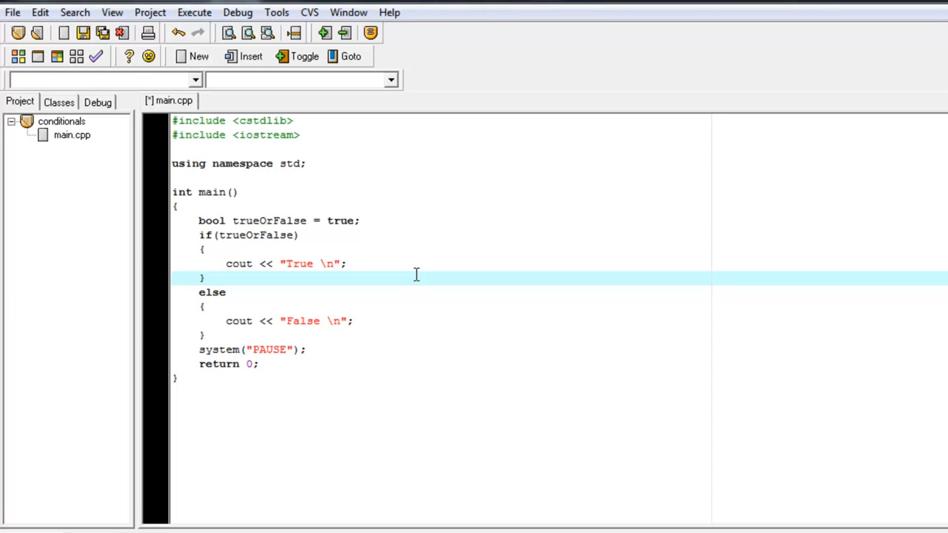
# Briefly comment out and restore both cout lines, then save main.cpp
pyautogui.click(202, 279)
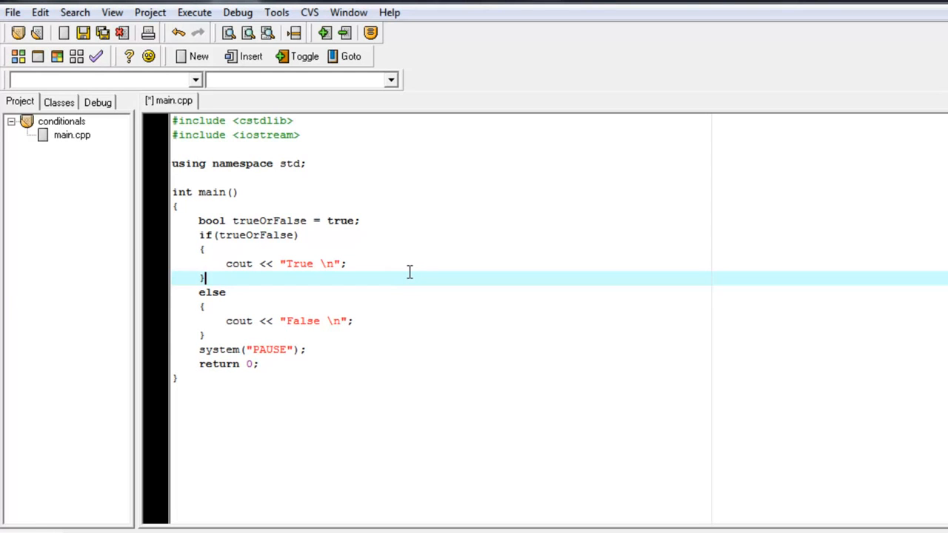
pyautogui.moveTo(338, 286)
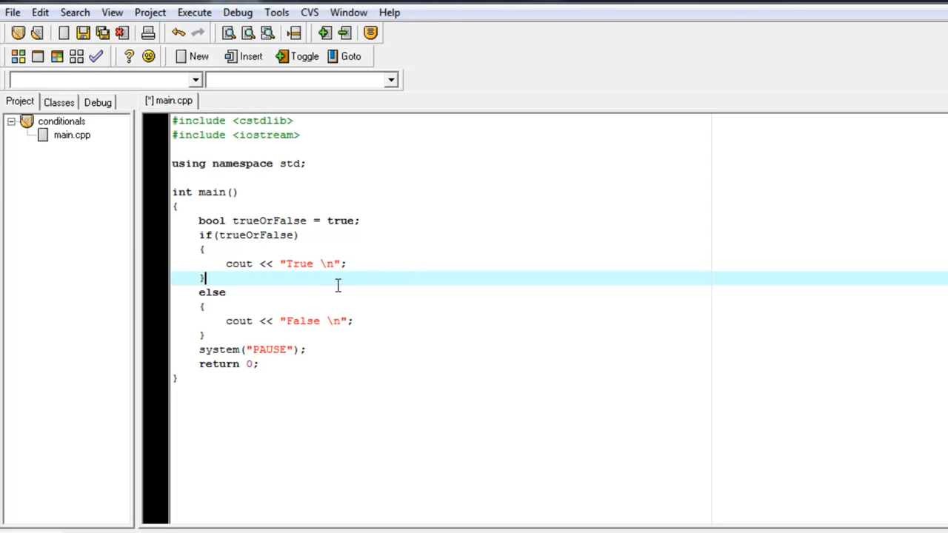
pyautogui.moveTo(220, 251)
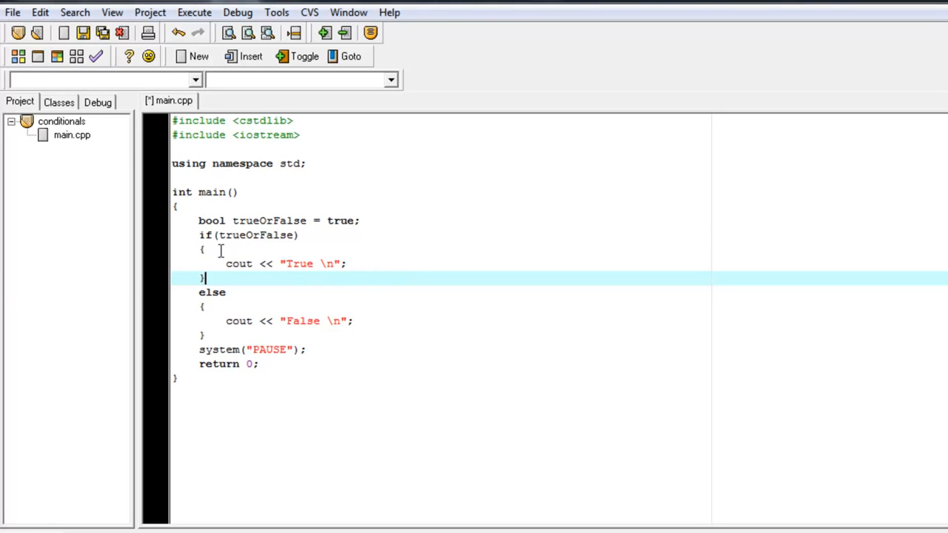
pyautogui.moveTo(305, 311)
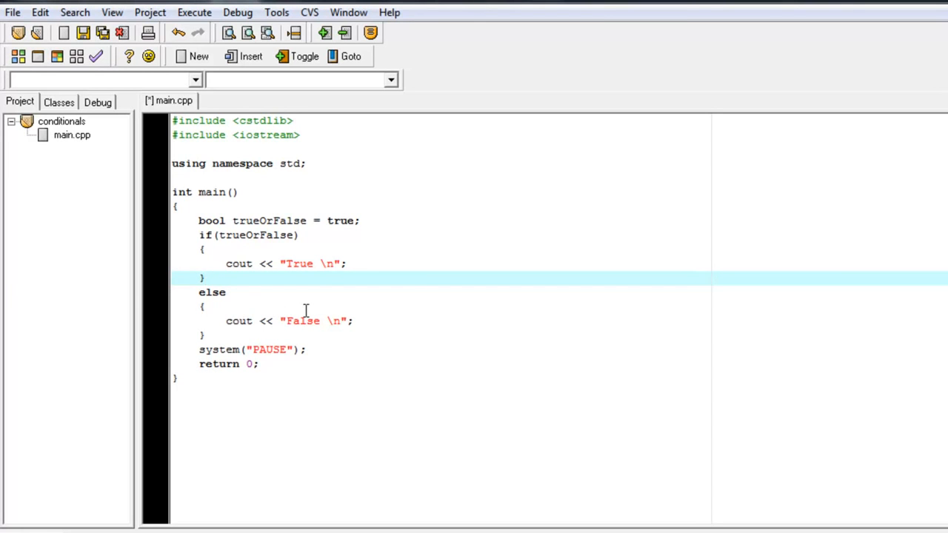
pyautogui.moveTo(292, 297)
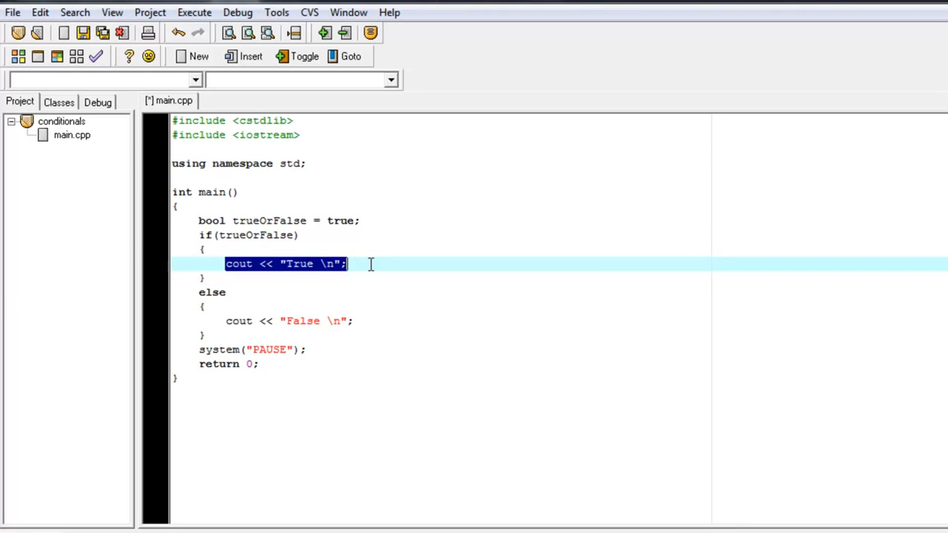
pyautogui.click(356, 320)
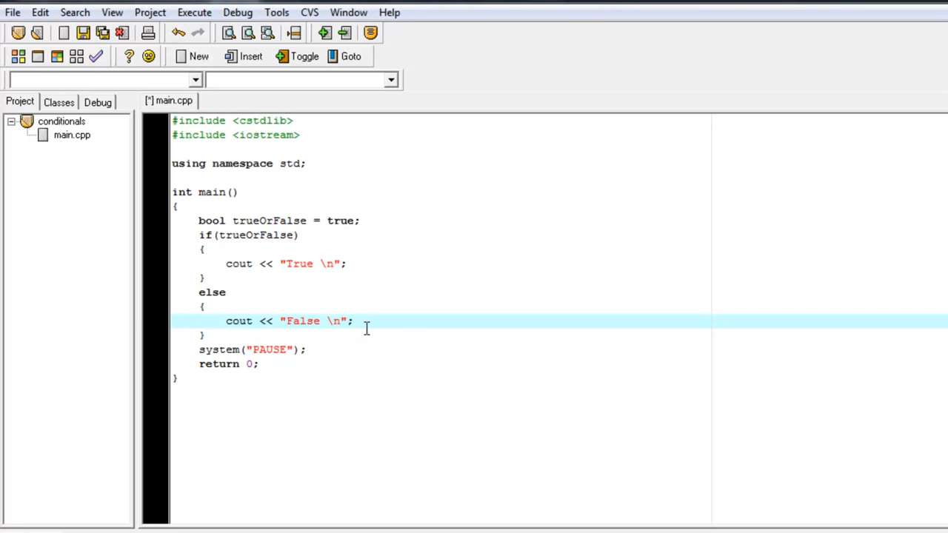
pyautogui.moveTo(219, 320)
pyautogui.write('//')
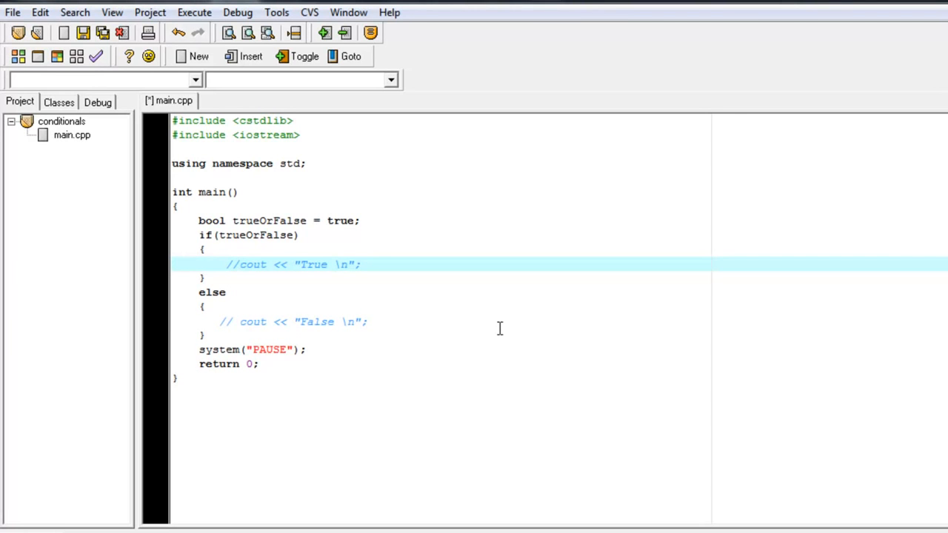
pyautogui.moveTo(489, 323)
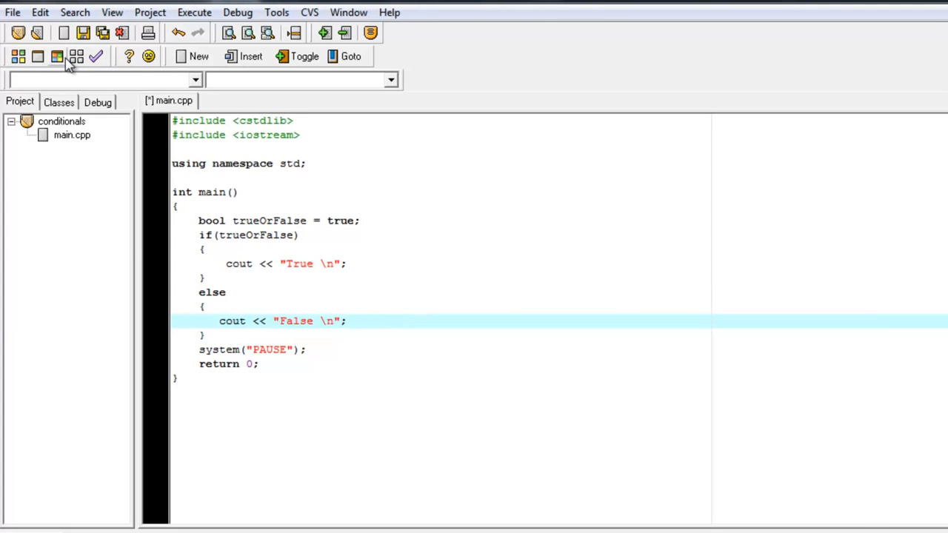
pyautogui.click(95, 57)
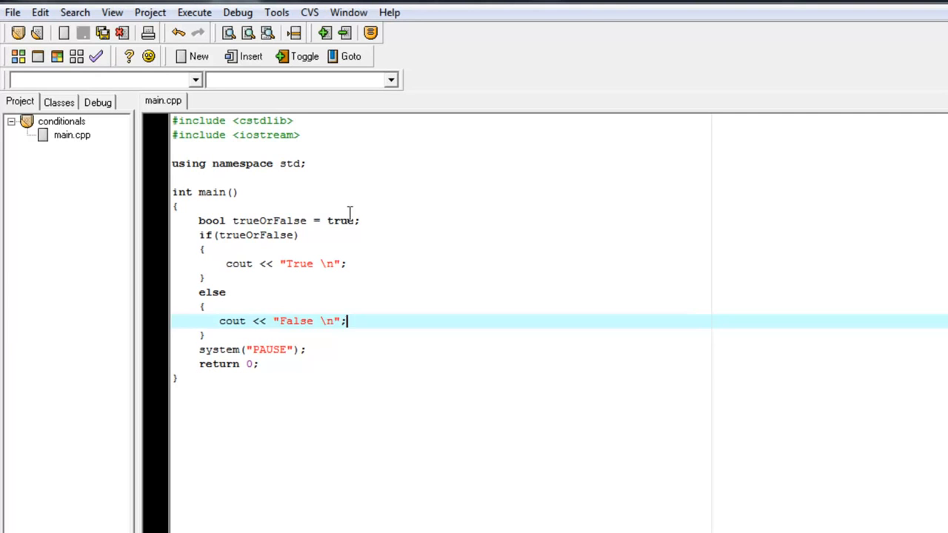
# Set trueOrFalse to 0, then 1, compiling and running to see True printed
pyautogui.doubleClick(341, 219)
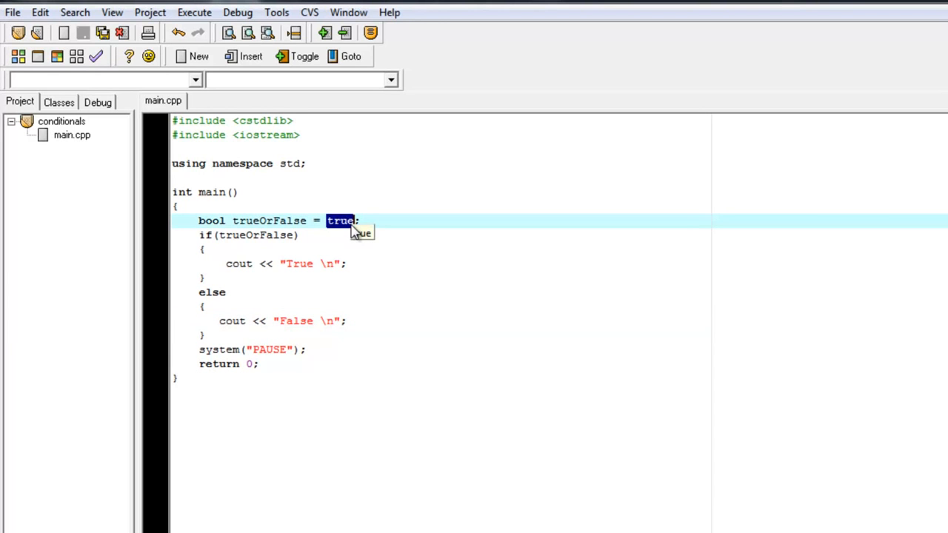
pyautogui.write('0')
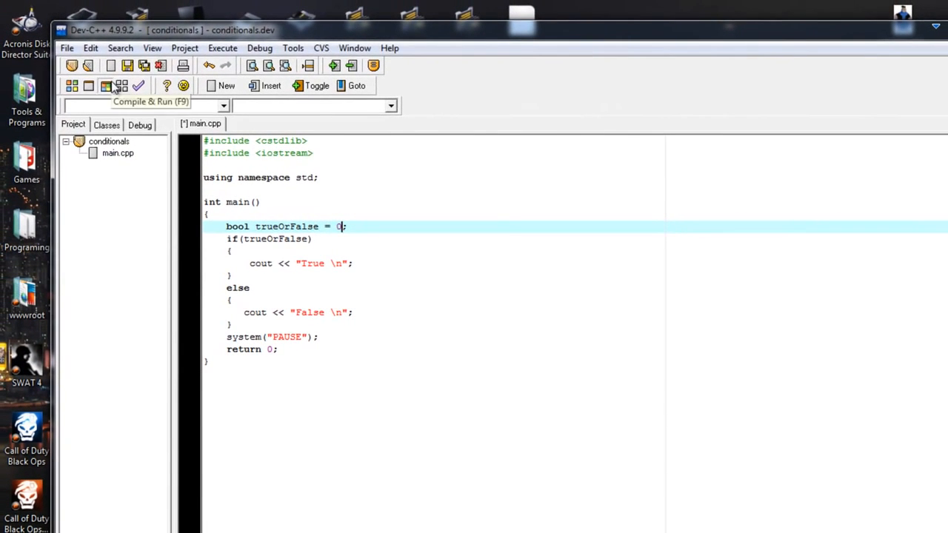
pyautogui.click(107, 84)
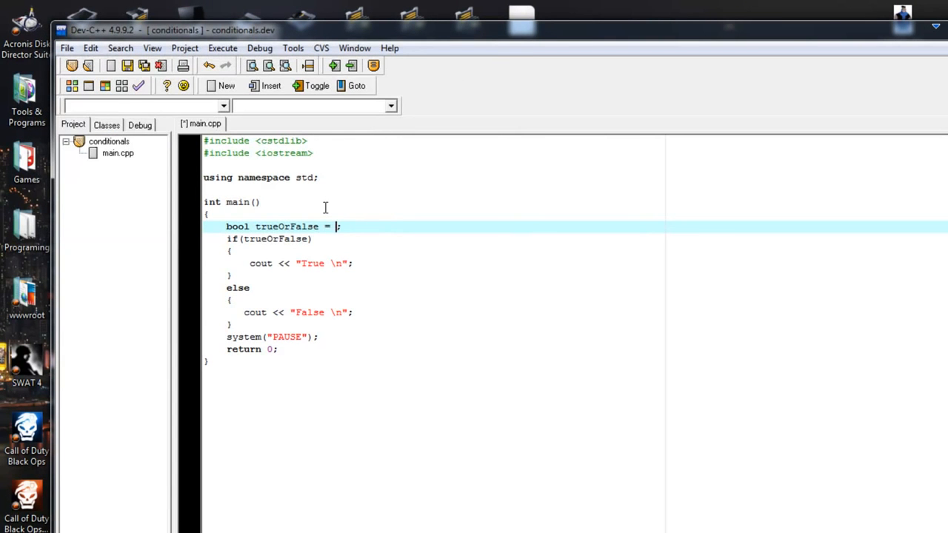
pyautogui.write('1')
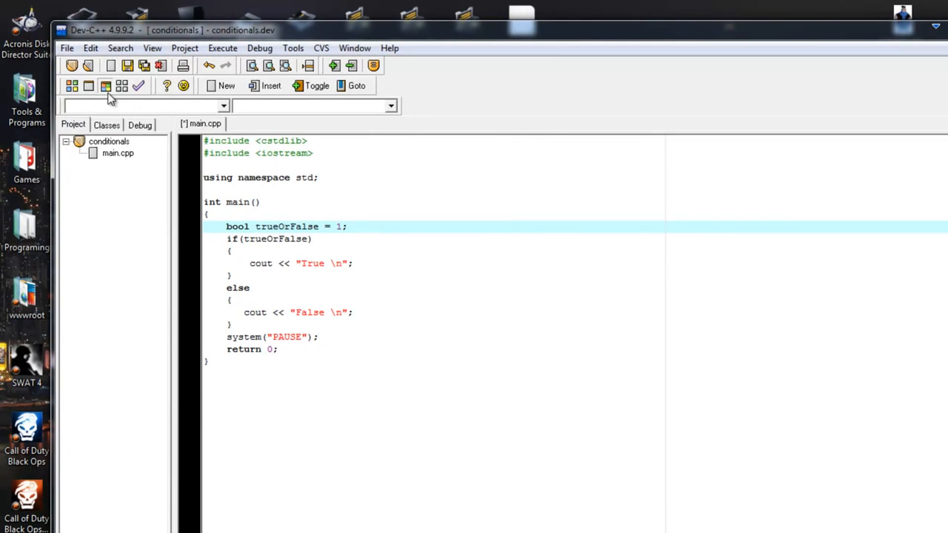
pyautogui.click(106, 86)
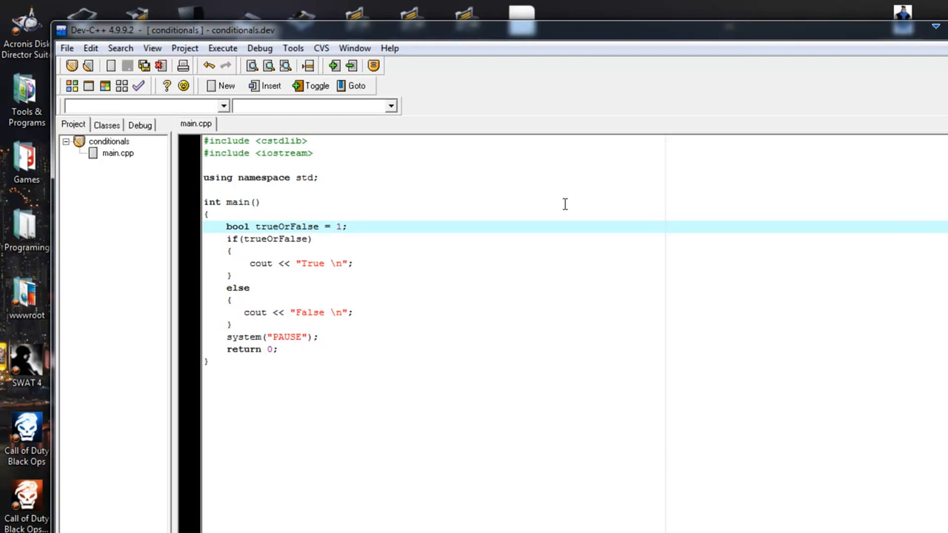
# Try fractional and negative values, close the console, and leave the value at 0
pyautogui.write('.2')
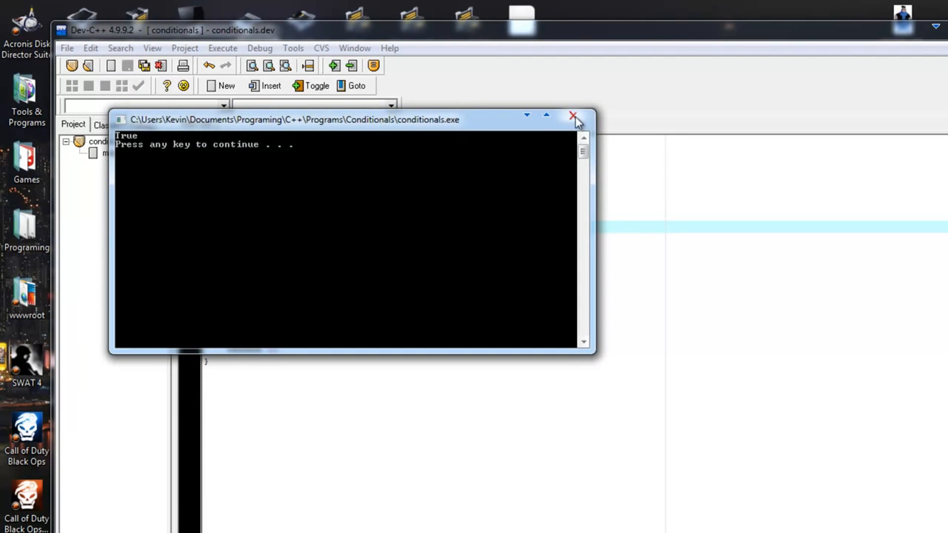
pyautogui.click(572, 117)
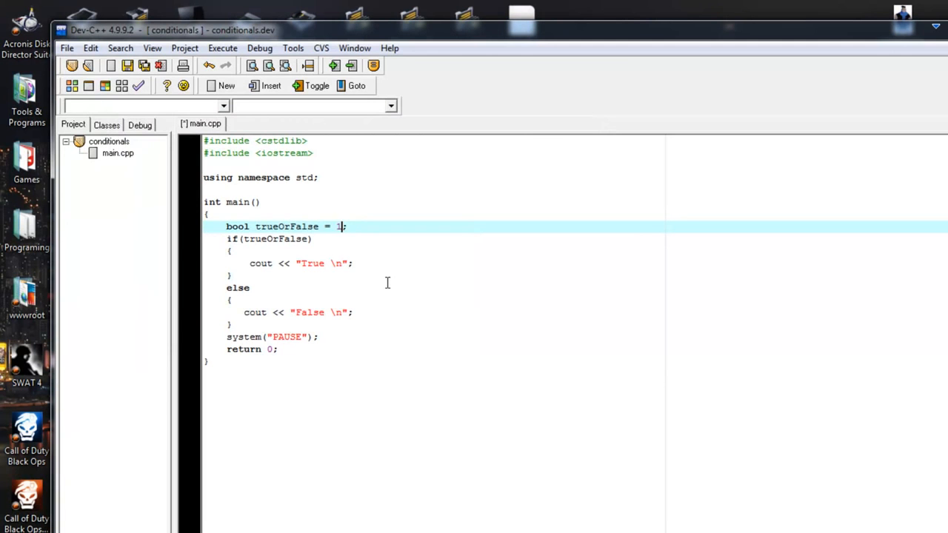
pyautogui.write('0.')
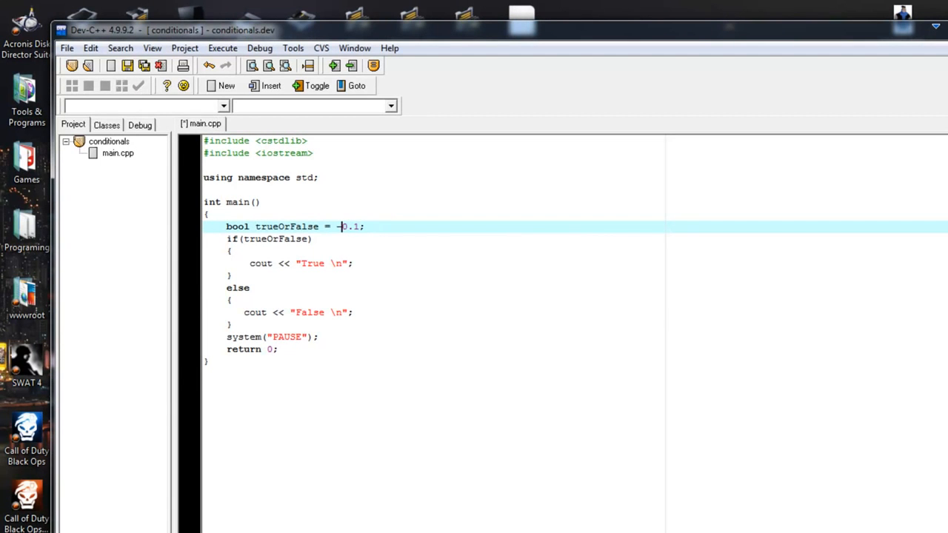
pyautogui.write('-')
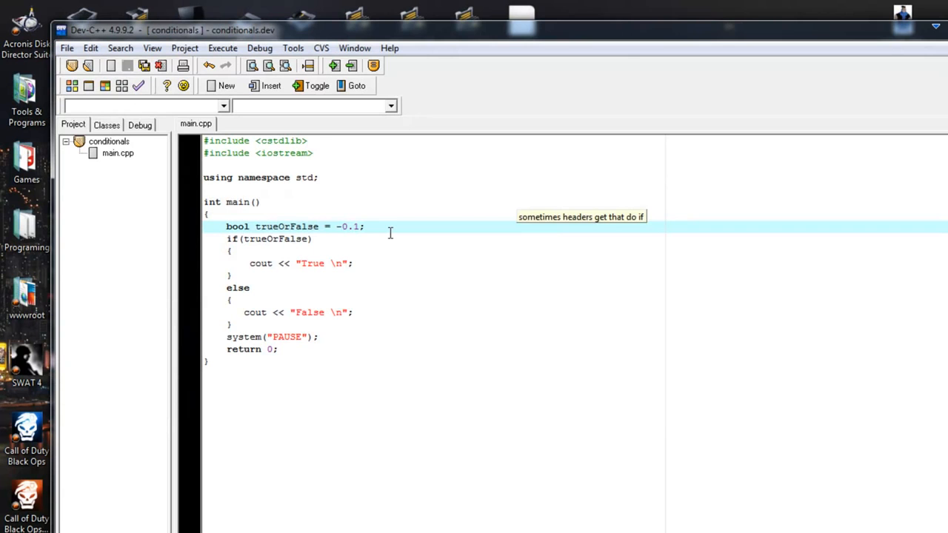
pyautogui.press('Backspace')
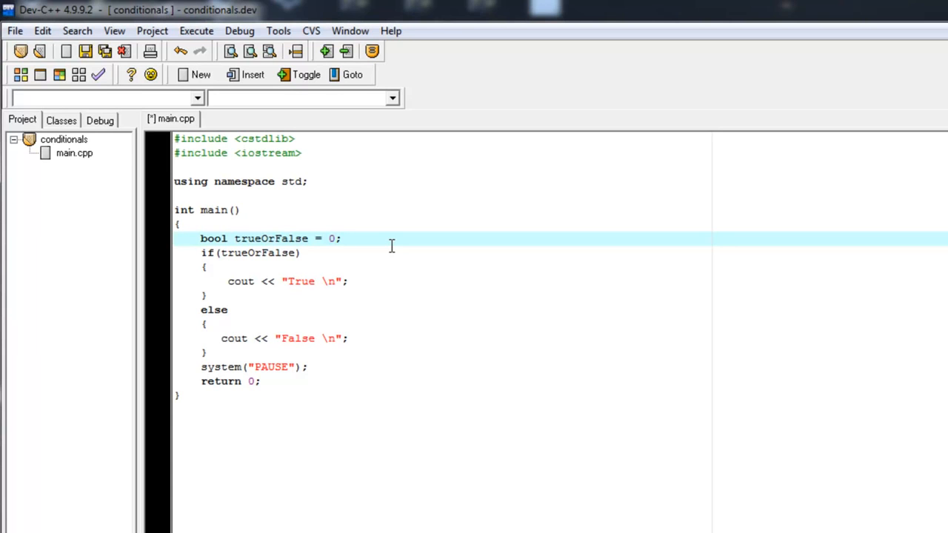
# Initialize trueOrFalse with the keyword false and return to the declaration line
pyautogui.write('f')
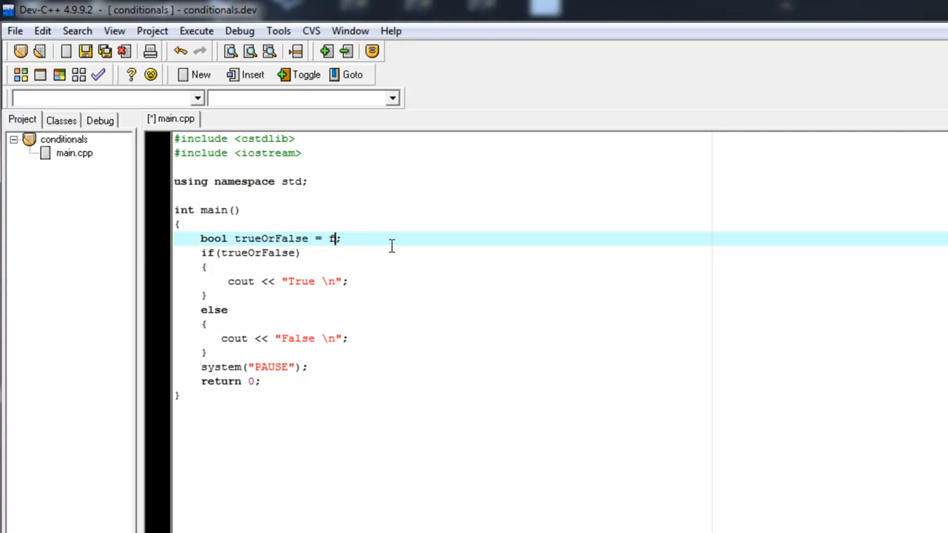
pyautogui.write('aals')
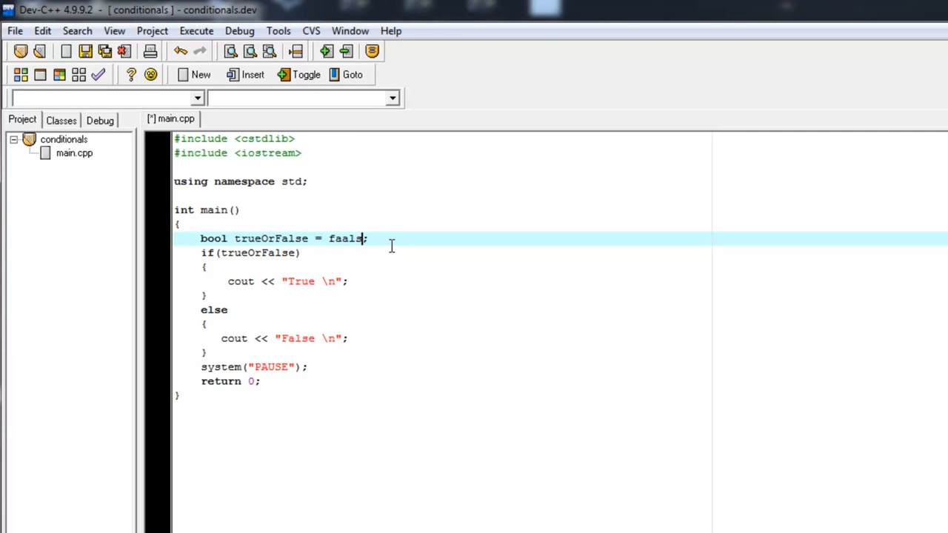
pyautogui.write('false')
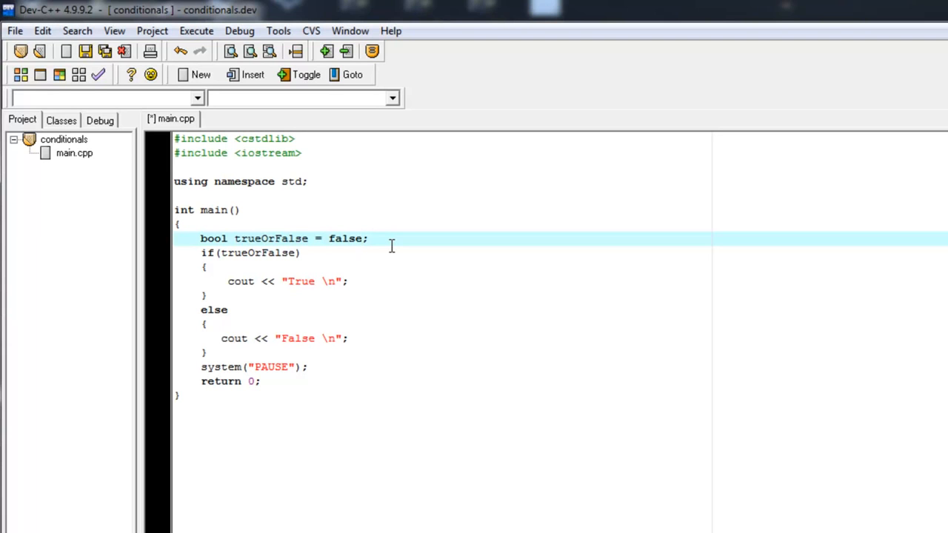
pyautogui.click(358, 238)
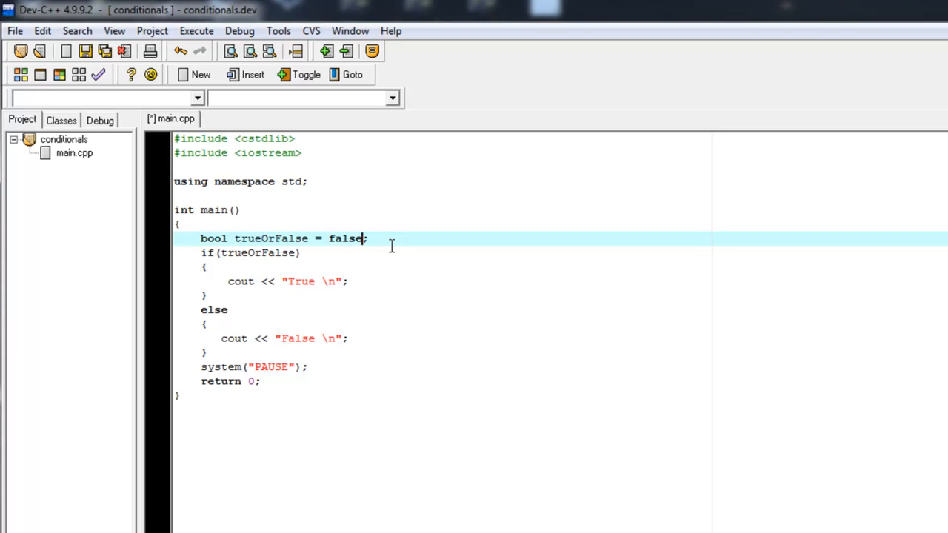
pyautogui.moveTo(355, 252)
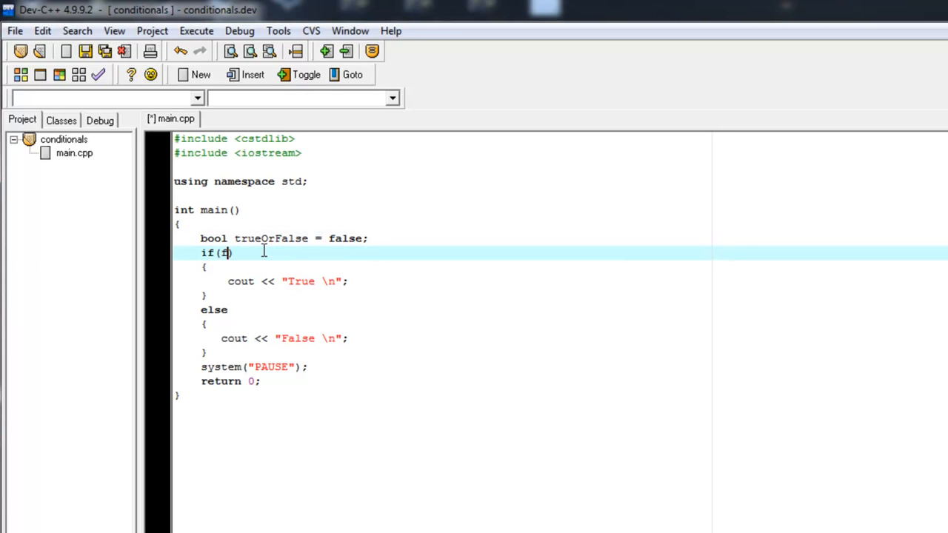
# Make the if test the literal false, set trueOrFalse to true, and save main.cpp
pyautogui.write('alse')
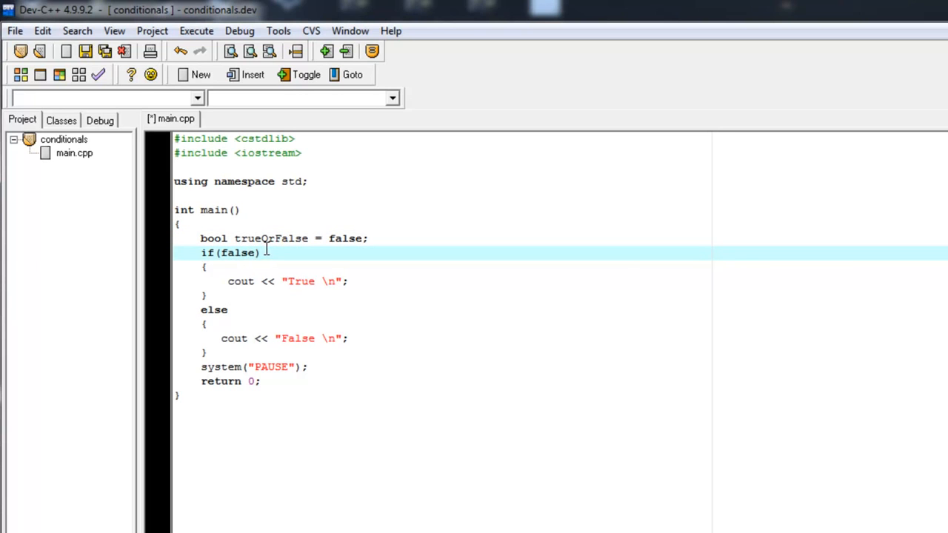
pyautogui.click(280, 238)
pyautogui.write('tru')
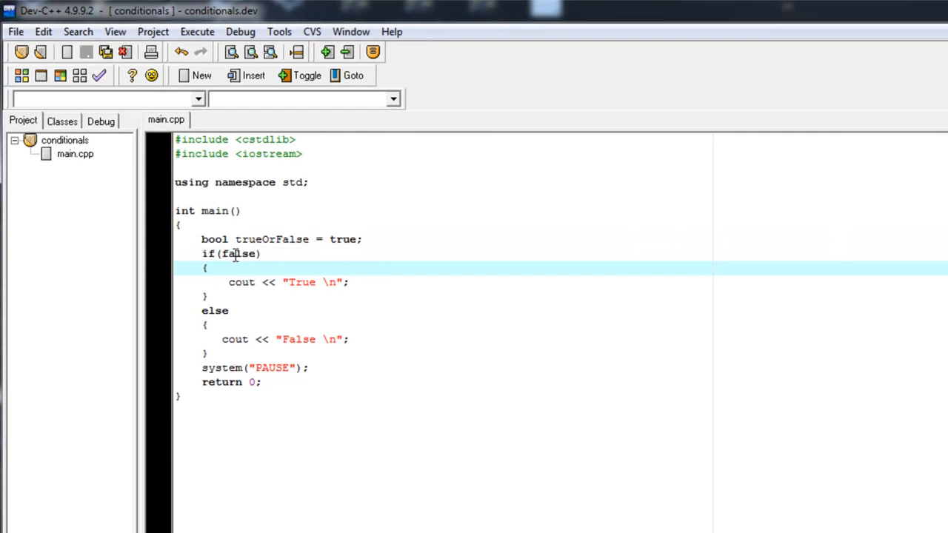
pyautogui.doubleClick(238, 253)
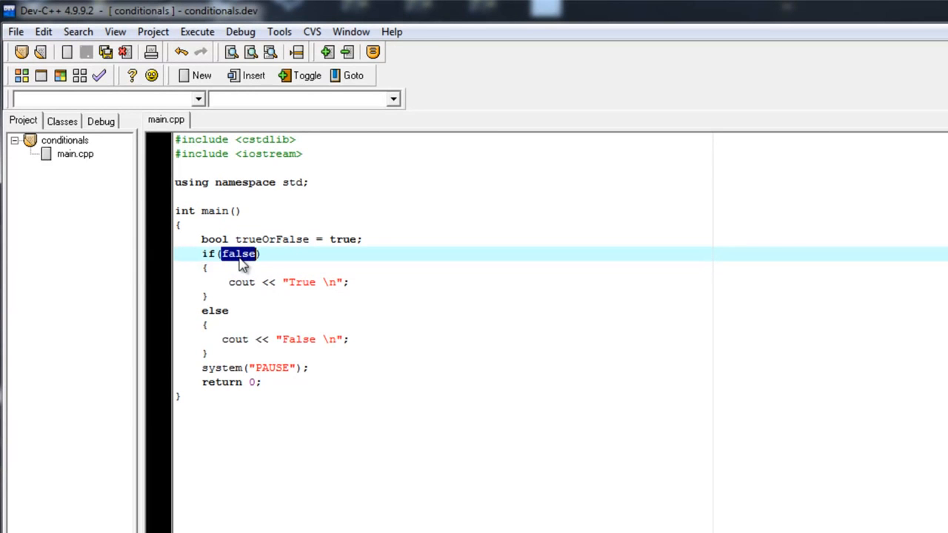
pyautogui.click(243, 253)
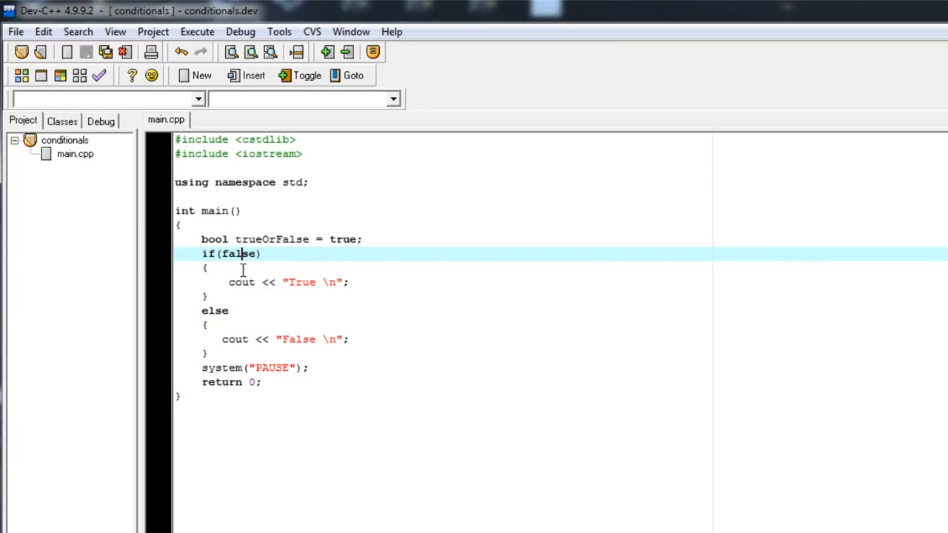
pyautogui.moveTo(240, 255)
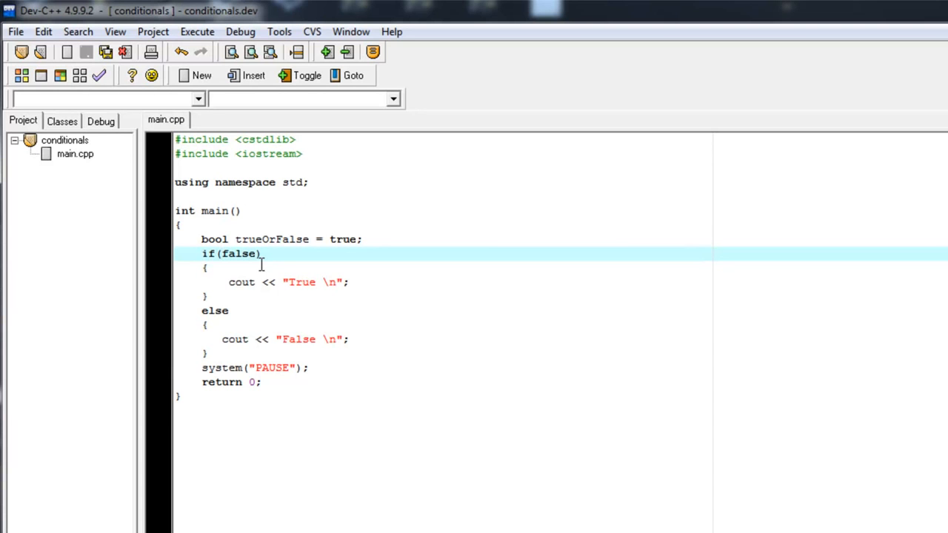
pyautogui.click(220, 253)
pyautogui.write(' || 3')
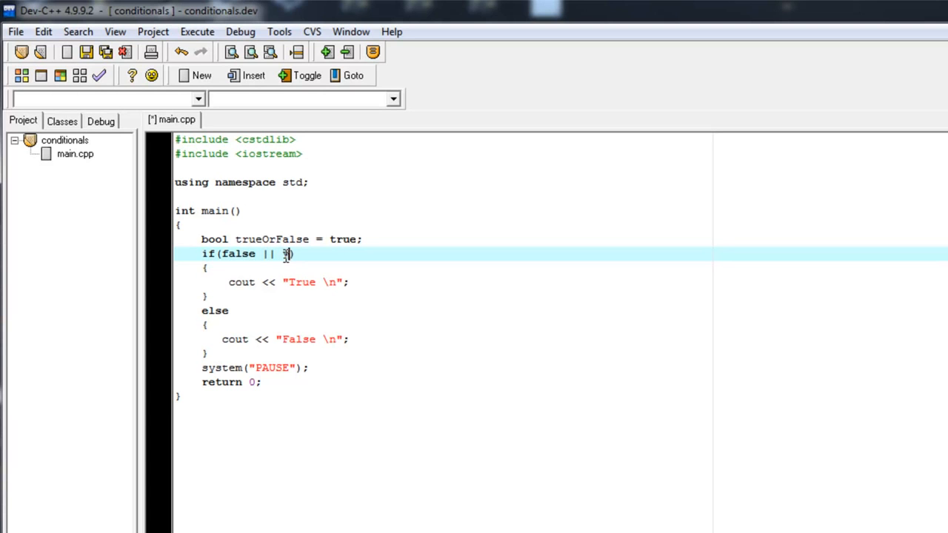
# Run the program with condition false || true printing True, then close the console
pyautogui.write('ytu')
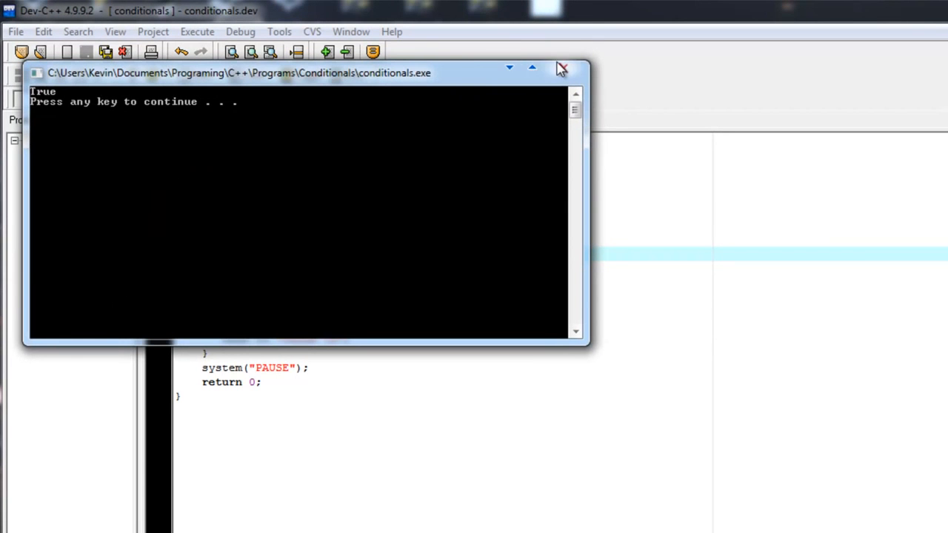
pyautogui.click(560, 68)
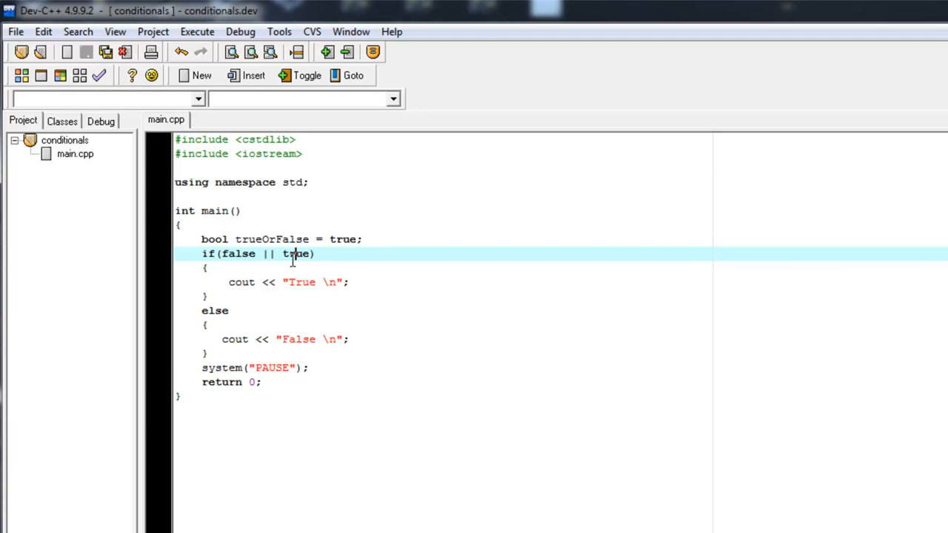
# Replace the || operator with && so the condition reads false && true
pyautogui.press('Backspace')
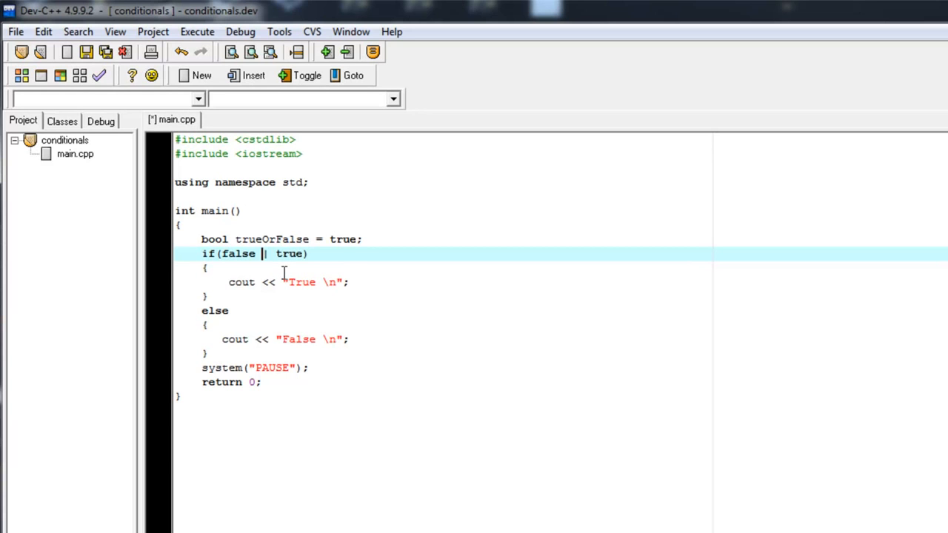
pyautogui.press('BackSpace')
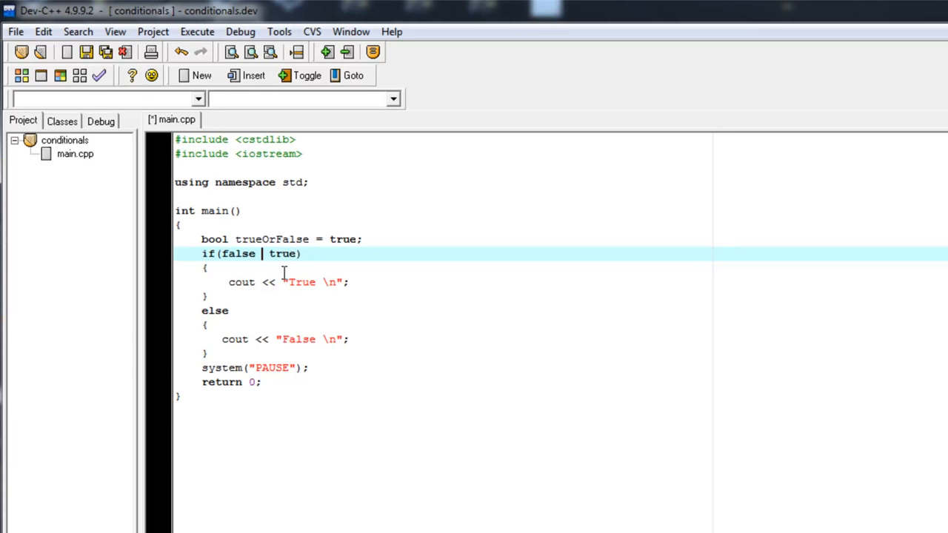
pyautogui.write('&&')
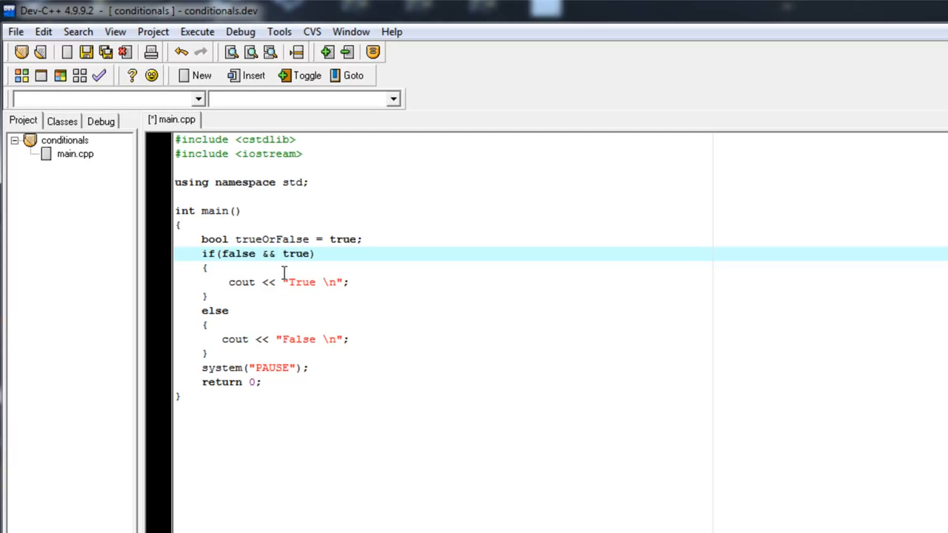
# Retype the operands so the condition reads false && false, then compile and run
pyautogui.click(274, 254)
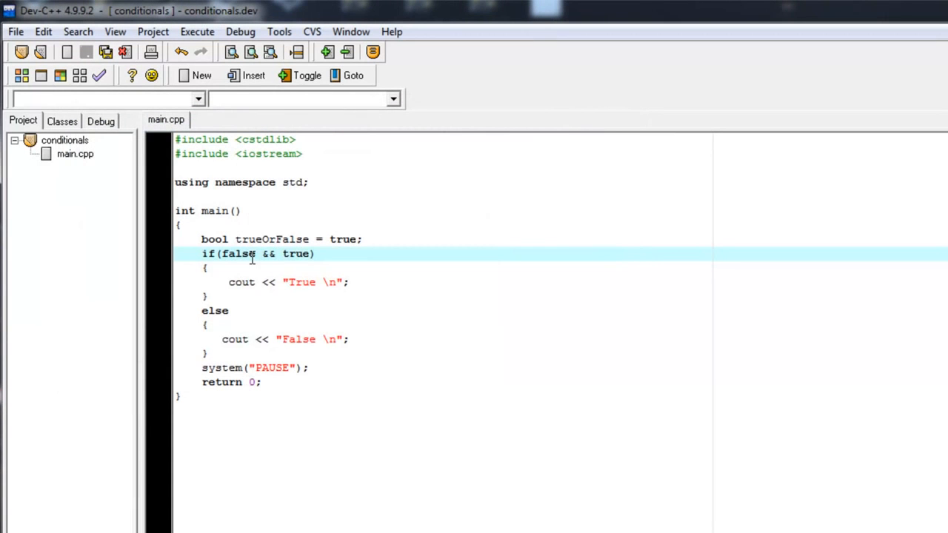
pyautogui.moveTo(300, 249)
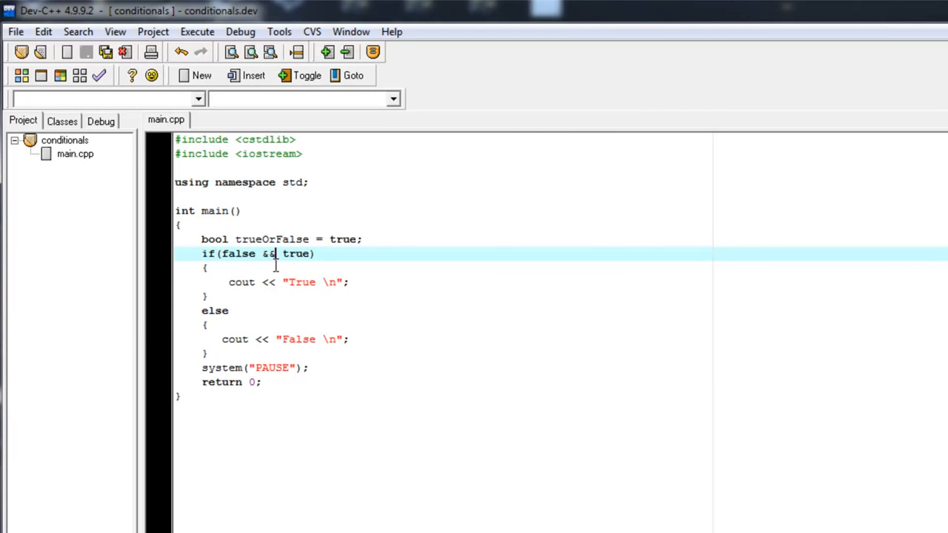
pyautogui.doubleClick(237, 253)
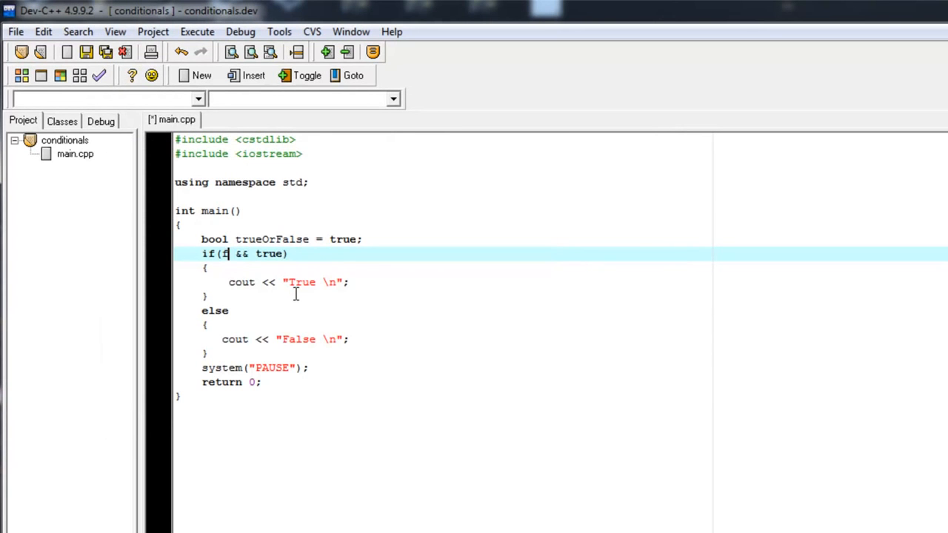
pyautogui.write('alse')
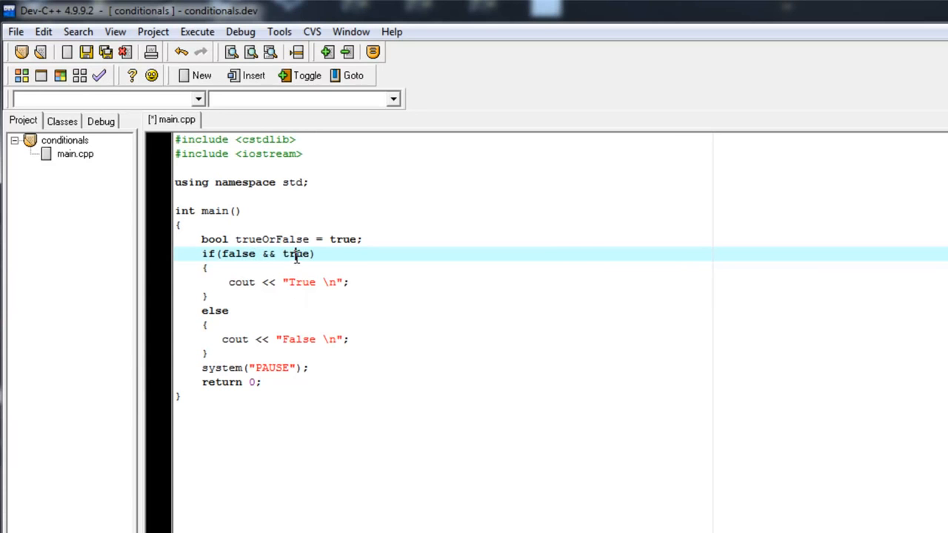
pyautogui.write('false')
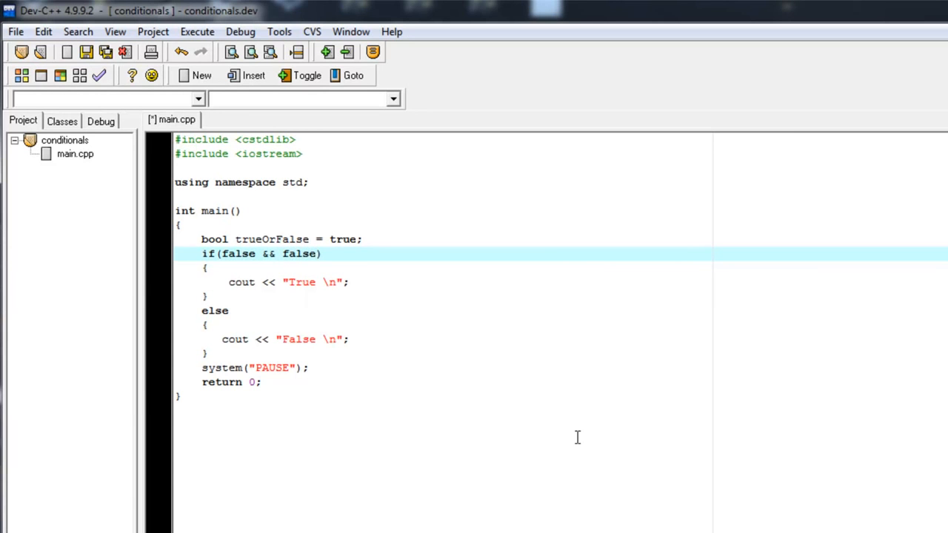
pyautogui.moveTo(61, 76)
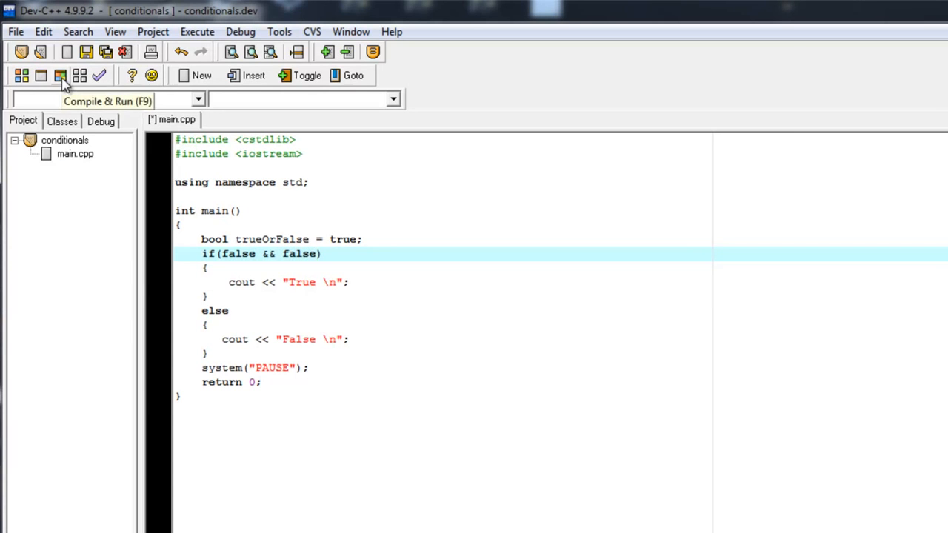
pyautogui.click(61, 74)
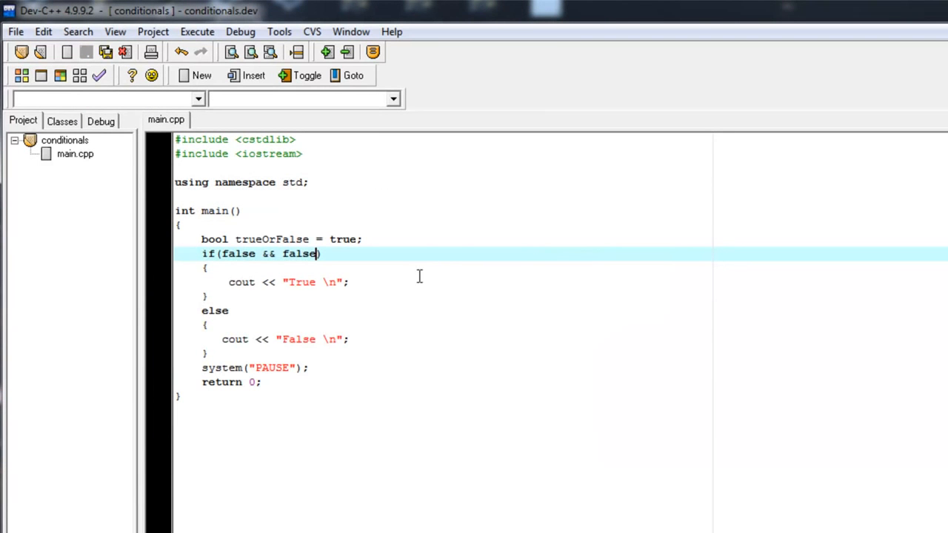
pyautogui.moveTo(314, 307)
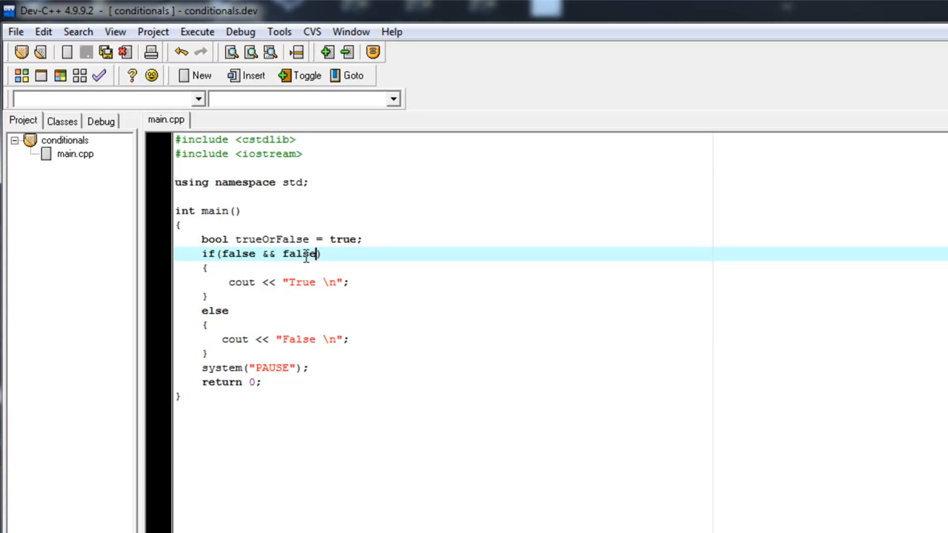
pyautogui.moveTo(311, 281)
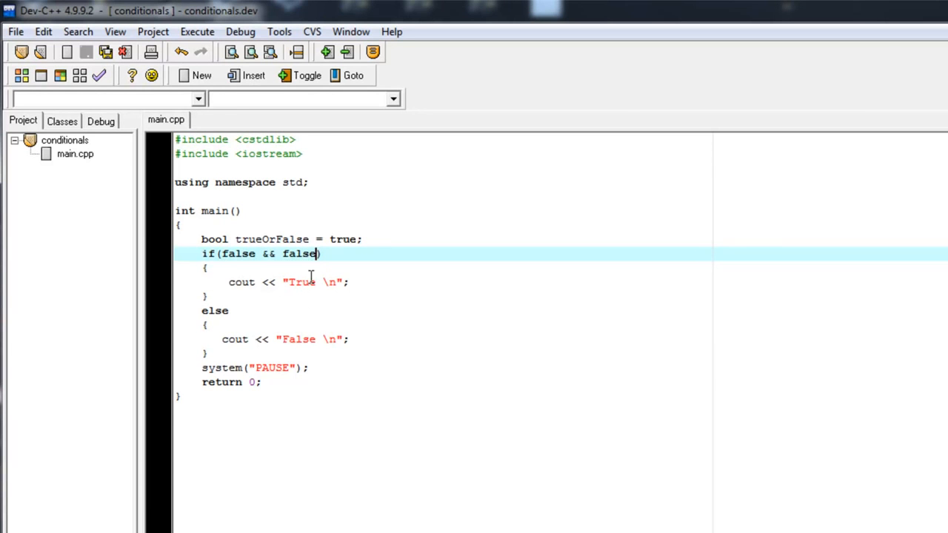
pyautogui.moveTo(240, 254)
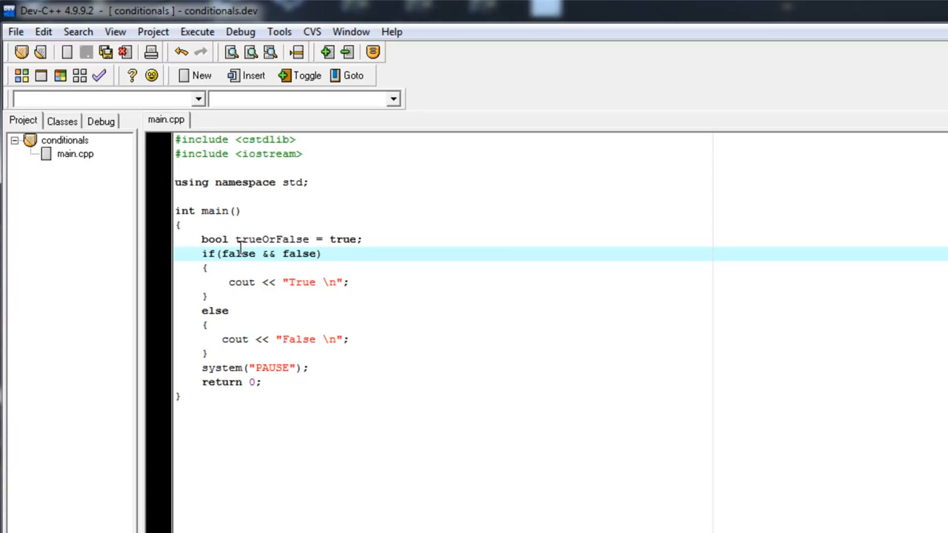
# Rewrite the if condition operands and operators to read false && true || true
pyautogui.doubleClick(237, 255)
pyautogui.write('tru')
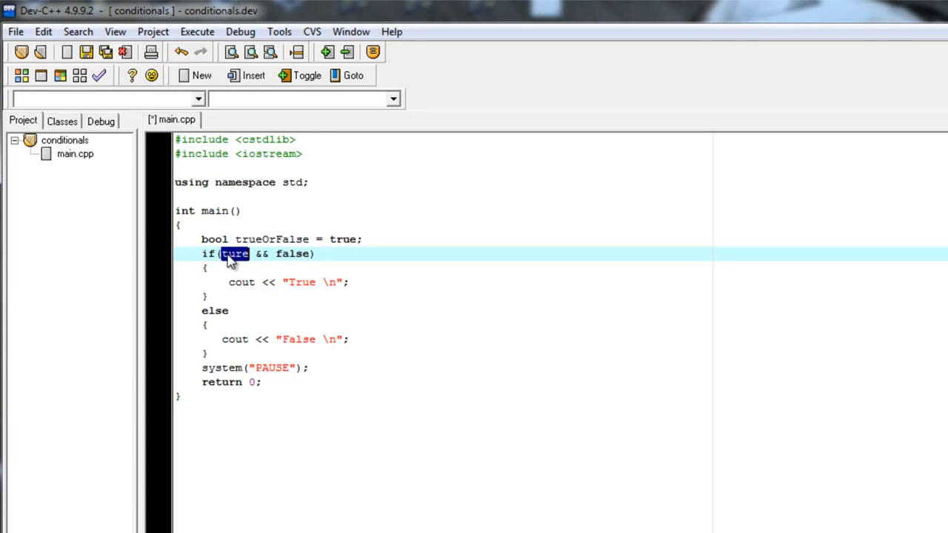
pyautogui.doubleClick(293, 254)
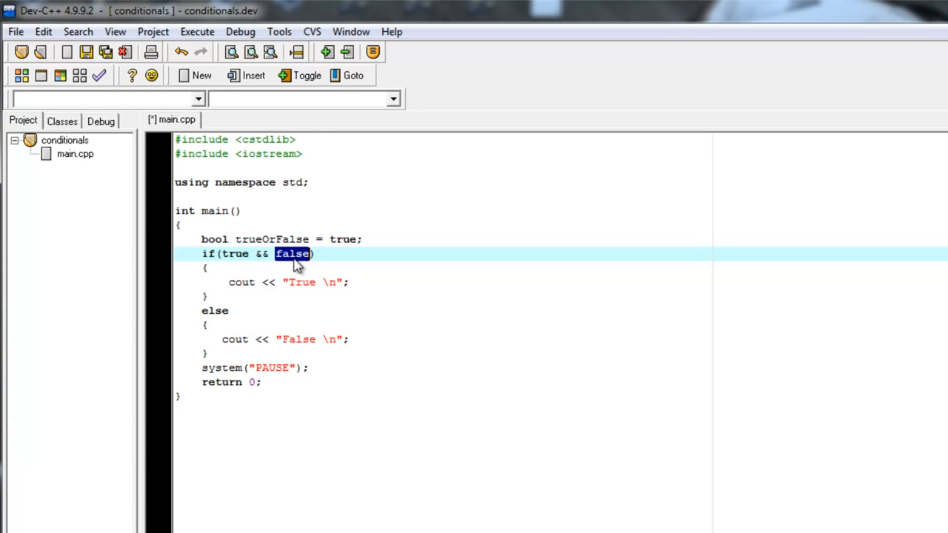
pyautogui.write('true')
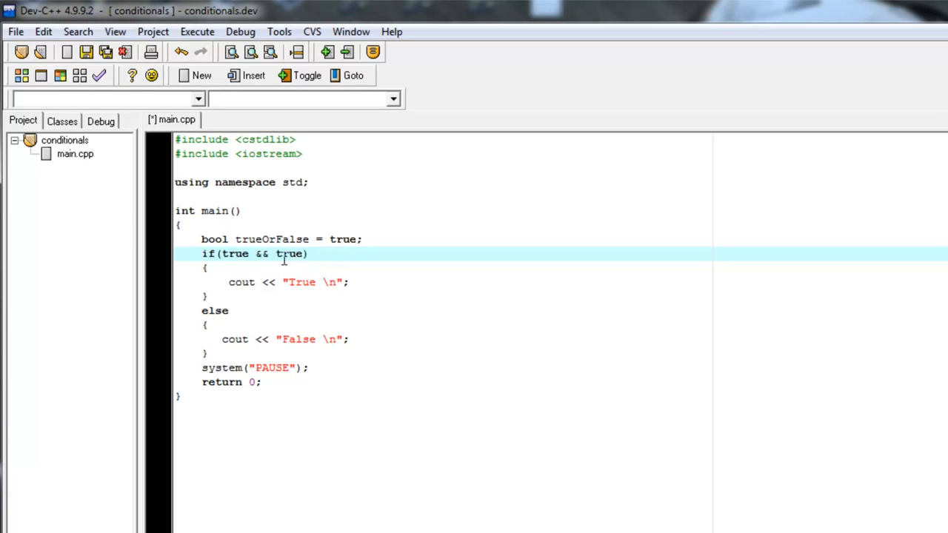
pyautogui.moveTo(222, 254); pyautogui.dragTo(302, 253)
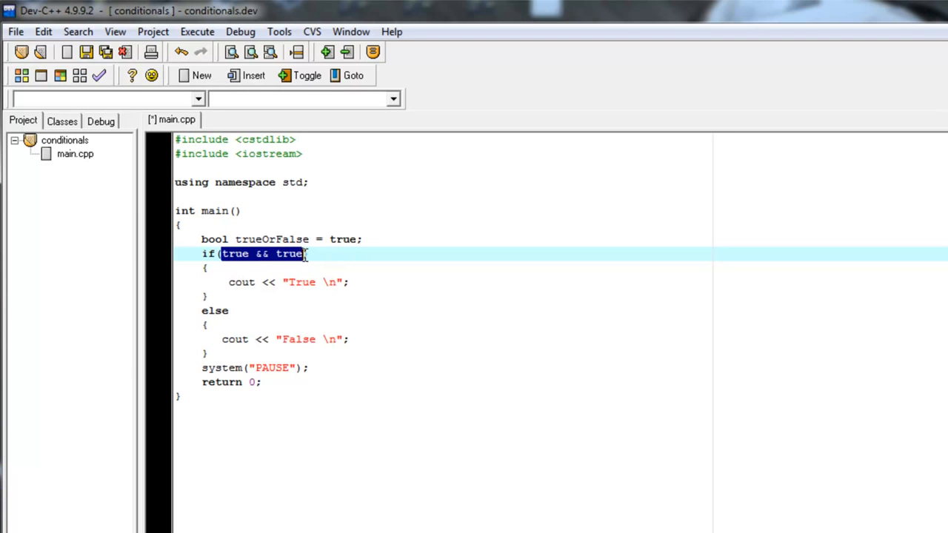
pyautogui.moveTo(273, 282)
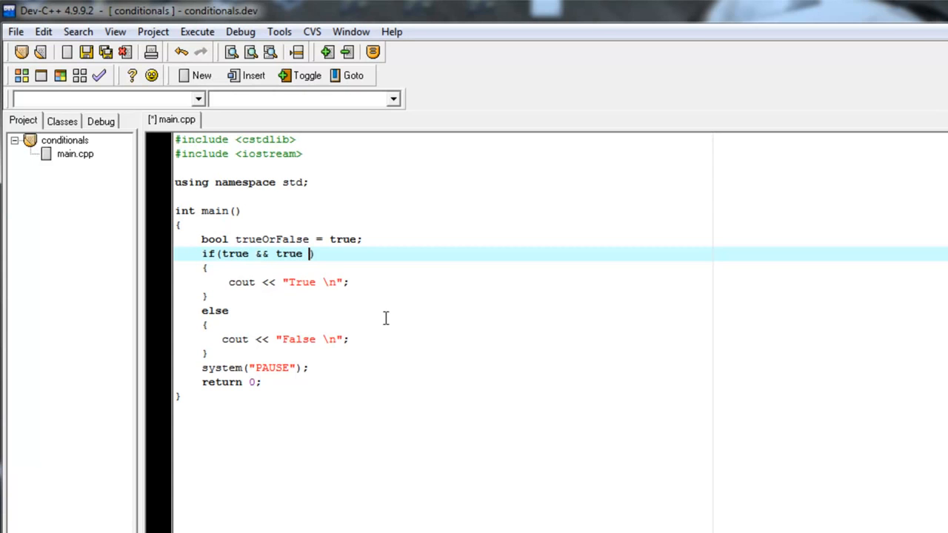
pyautogui.write('||')
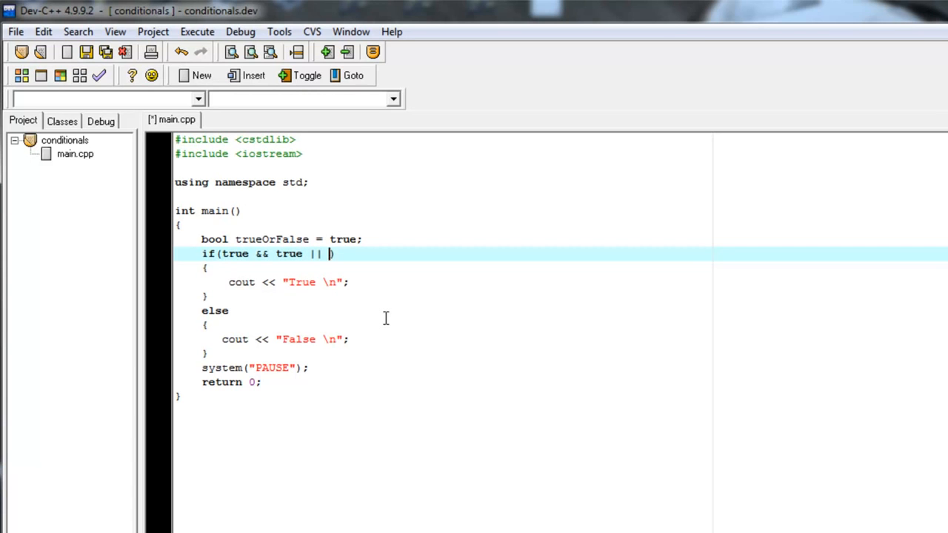
pyautogui.write('true)')
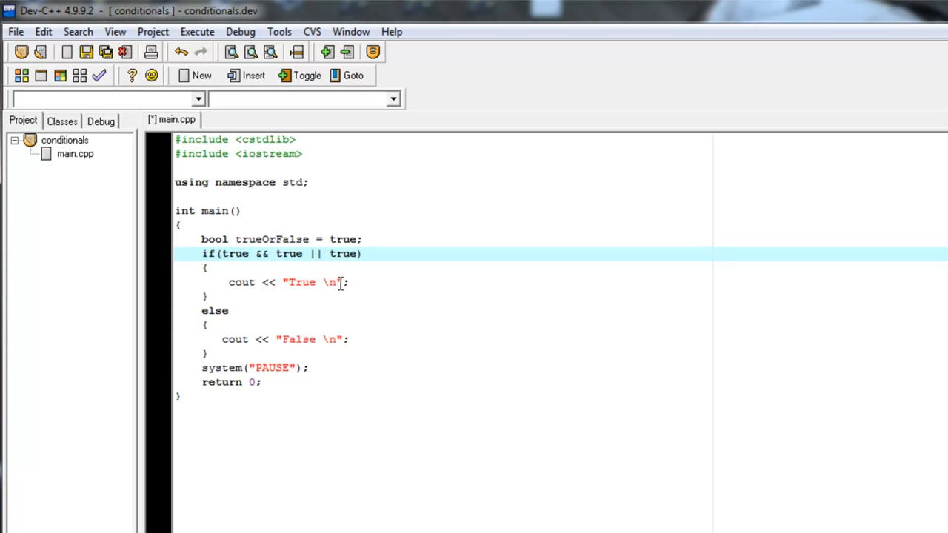
pyautogui.write('false')
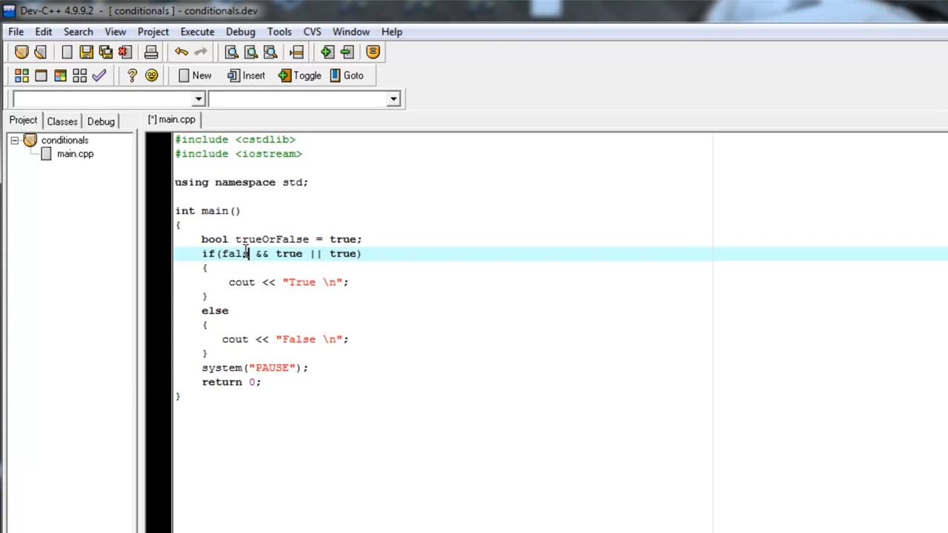
# Retype the trueOrFalse = declaration below the reviewed false && true part
pyautogui.doubleClick(236, 254)
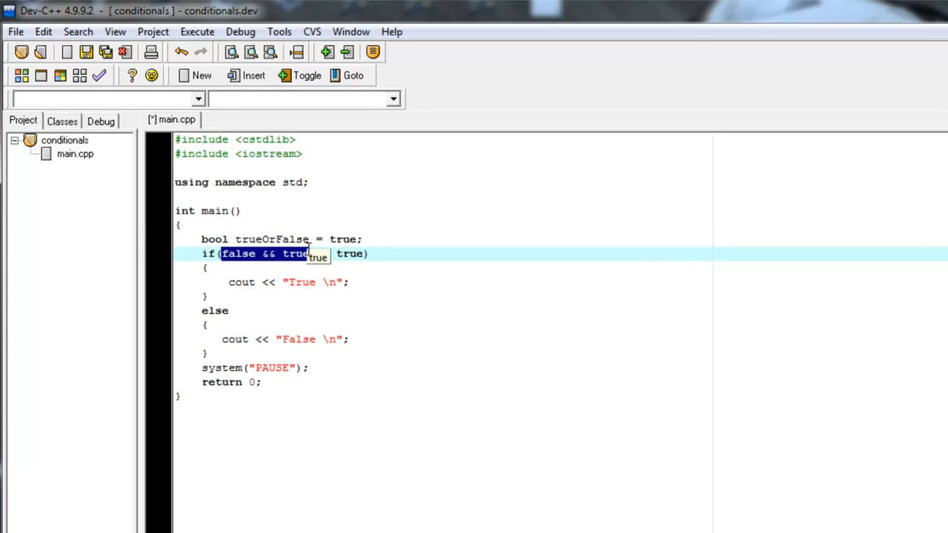
pyautogui.moveTo(266, 255)
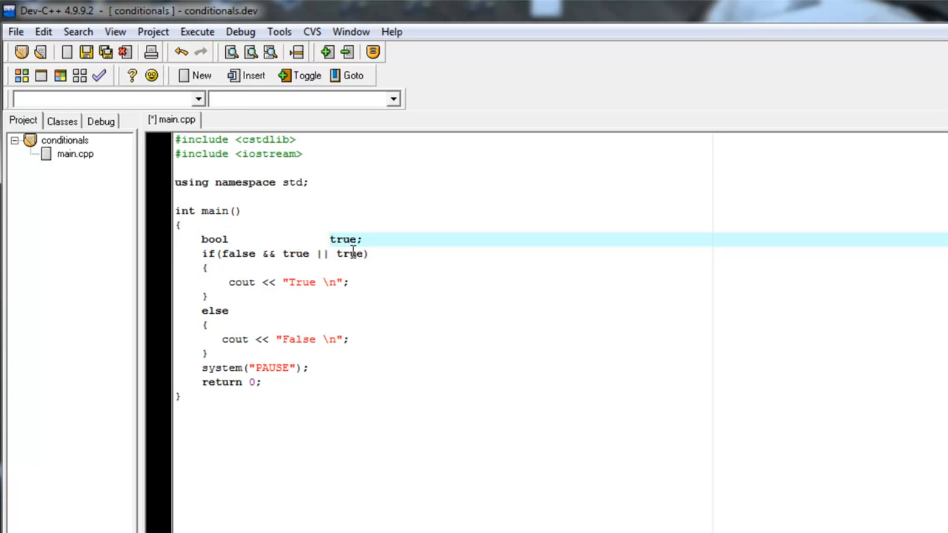
pyautogui.write('trueOrFalse = true;')
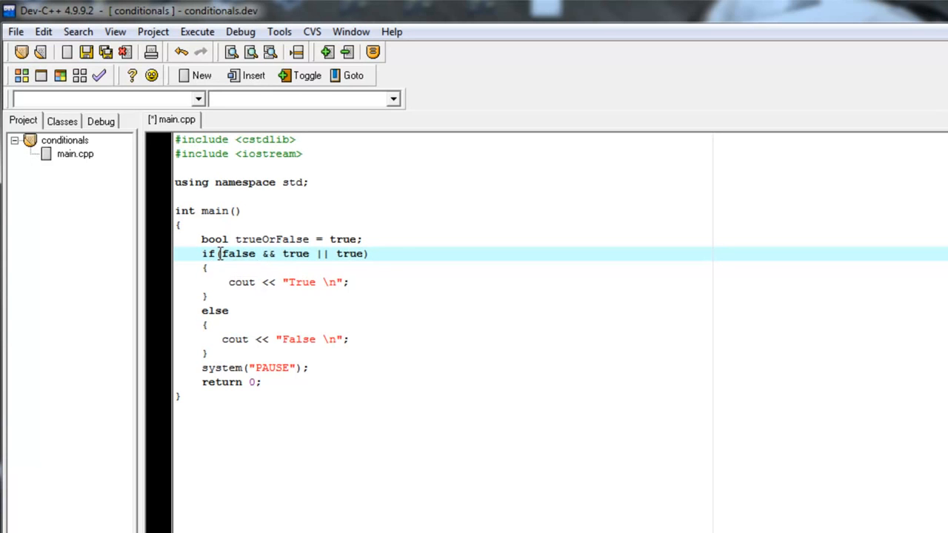
# Finish the false operand in the condition, then compile and run so the console prints True
pyautogui.moveTo(222, 254); pyautogui.dragTo(363, 254)
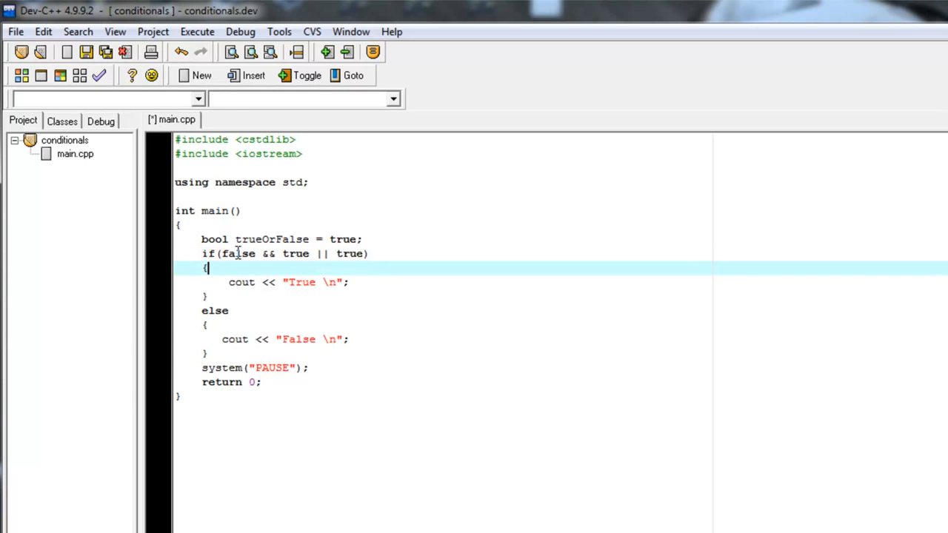
pyautogui.moveTo(220, 254); pyautogui.dragTo(314, 254)
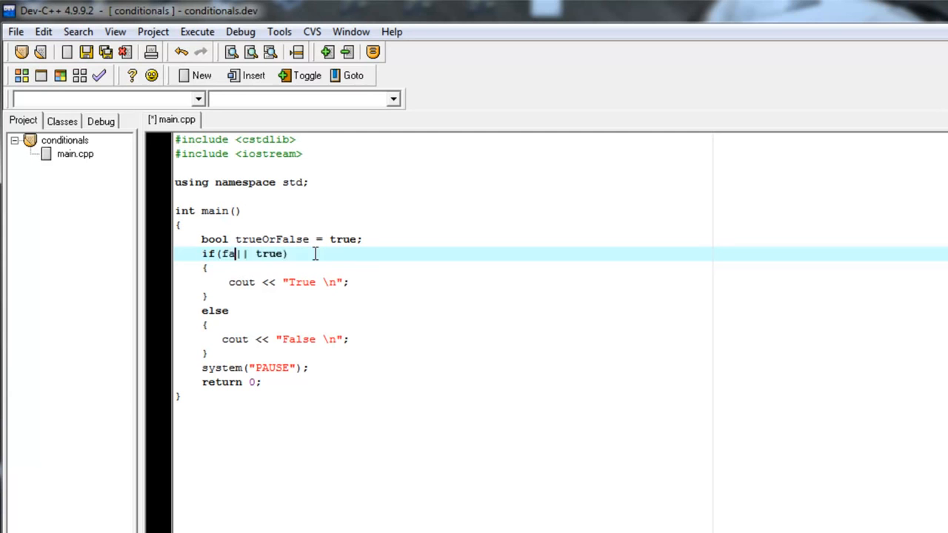
pyautogui.write('lse')
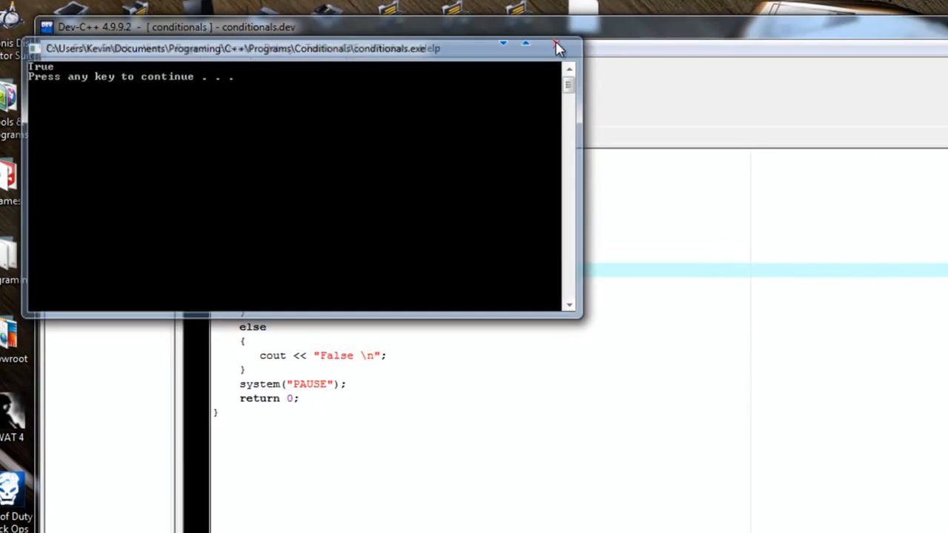
# Close the output console and place the cursor back on the if condition line
pyautogui.click(557, 47)
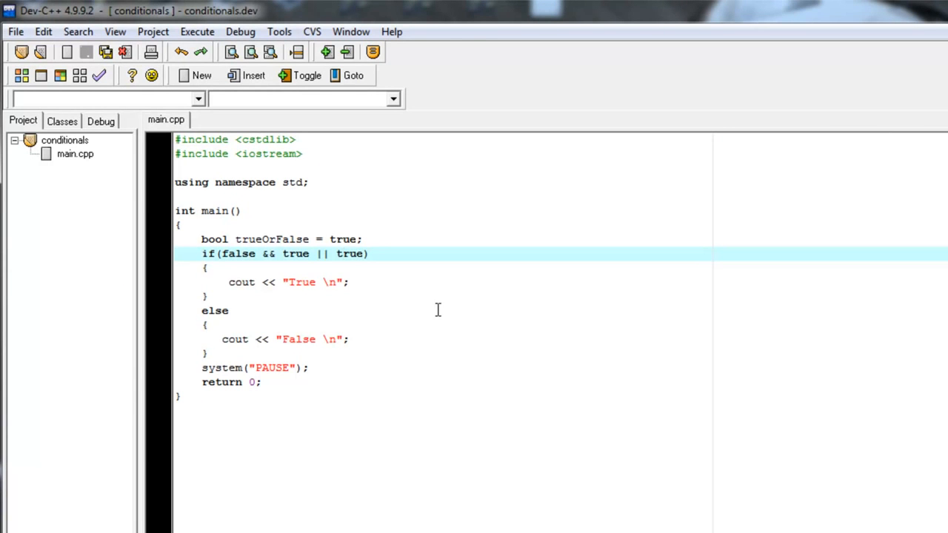
pyautogui.click(338, 253)
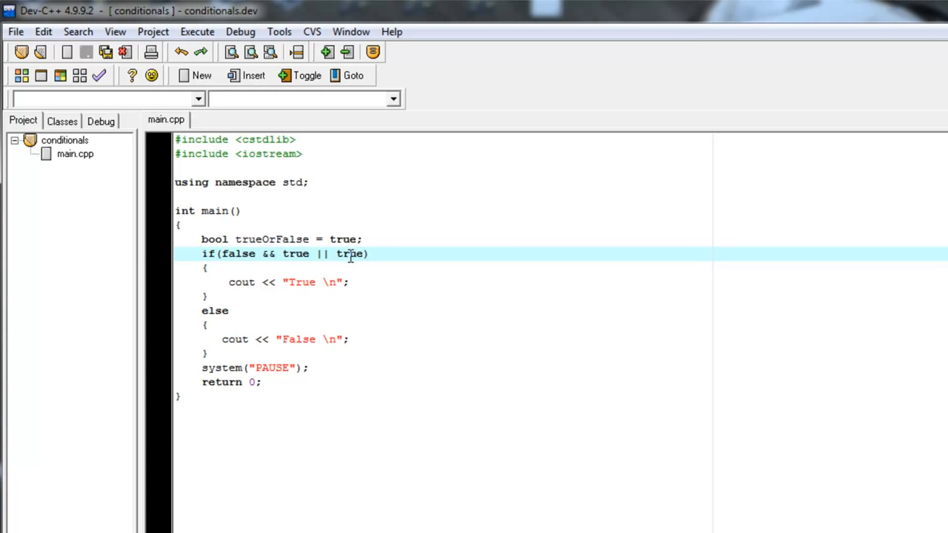
pyautogui.moveTo(348, 255)
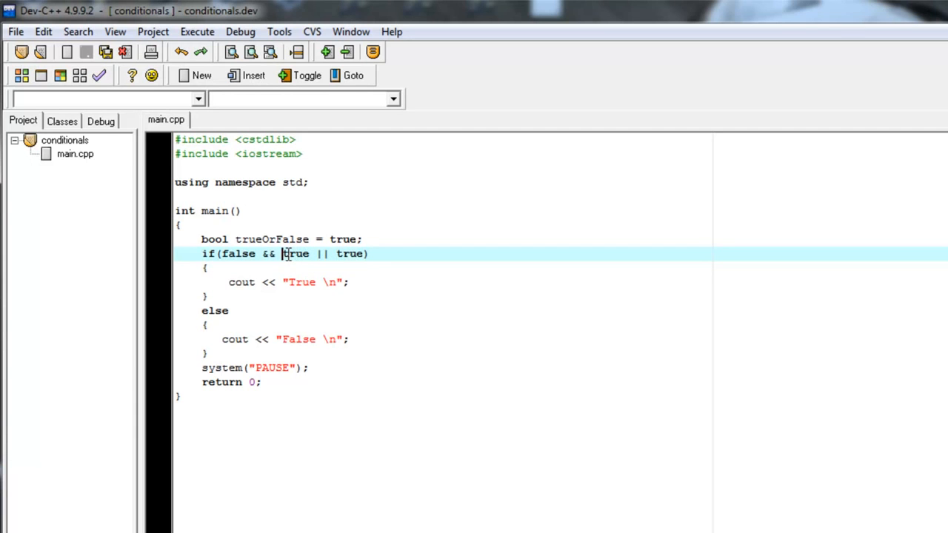
# Parenthesise true || true and change && to || so the condition reads false || (true || true)
pyautogui.write('(')
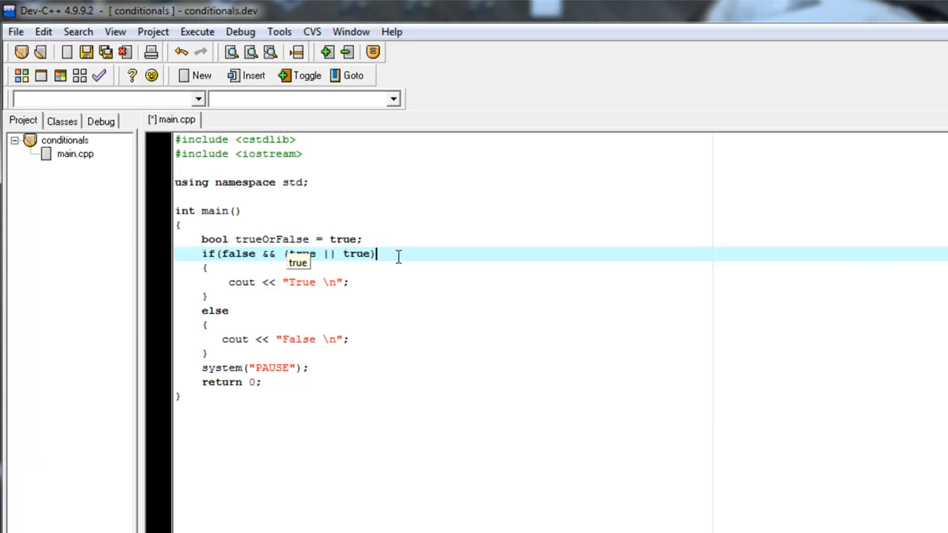
pyautogui.click(243, 210)
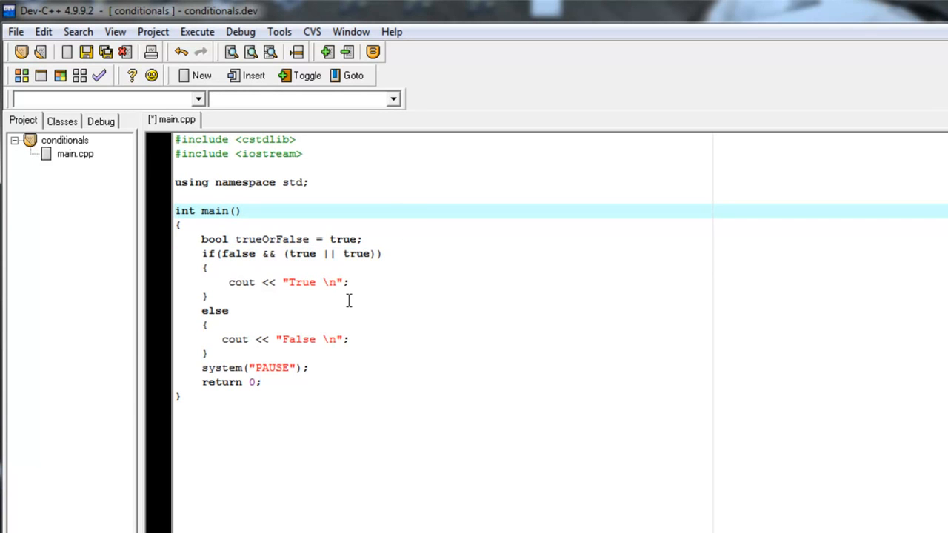
pyautogui.moveTo(308, 261)
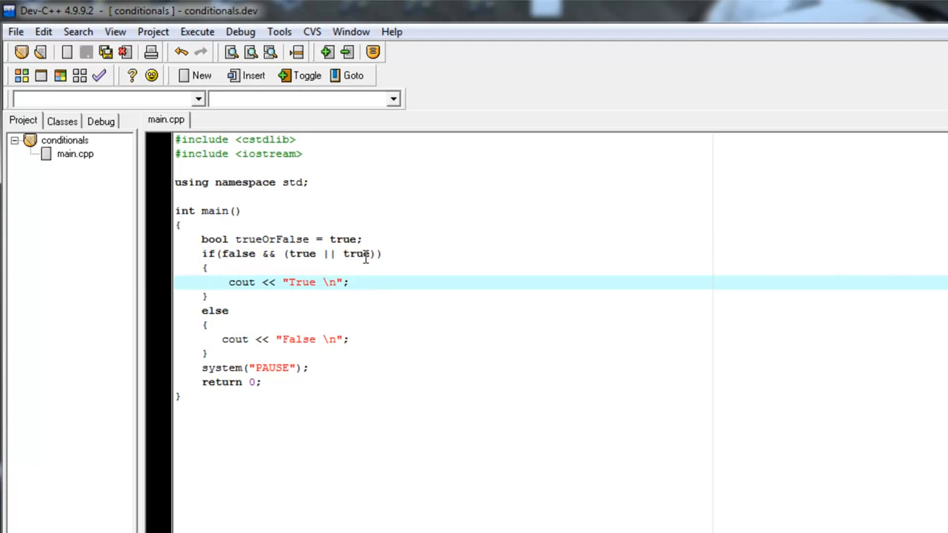
pyautogui.moveTo(355, 253)
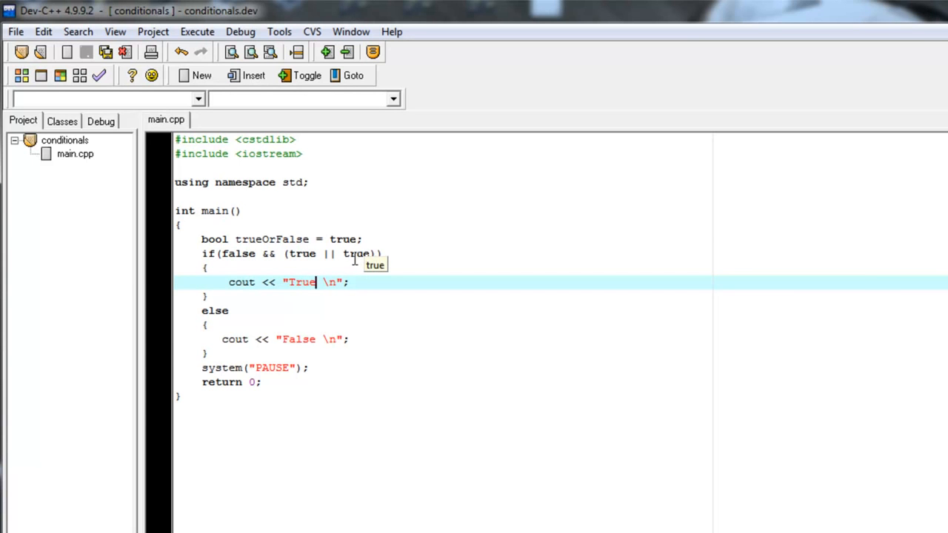
pyautogui.moveTo(284, 254); pyautogui.dragTo(374, 253)
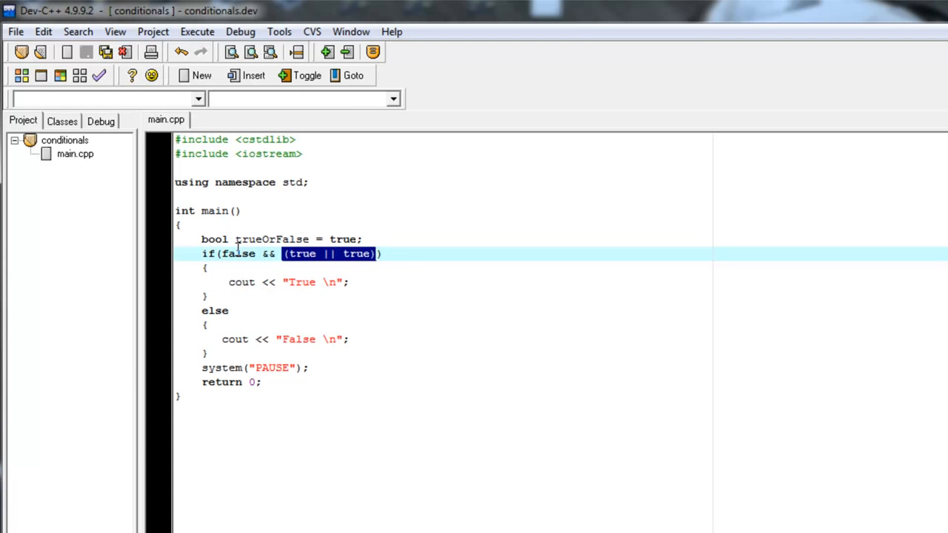
pyautogui.doubleClick(237, 254)
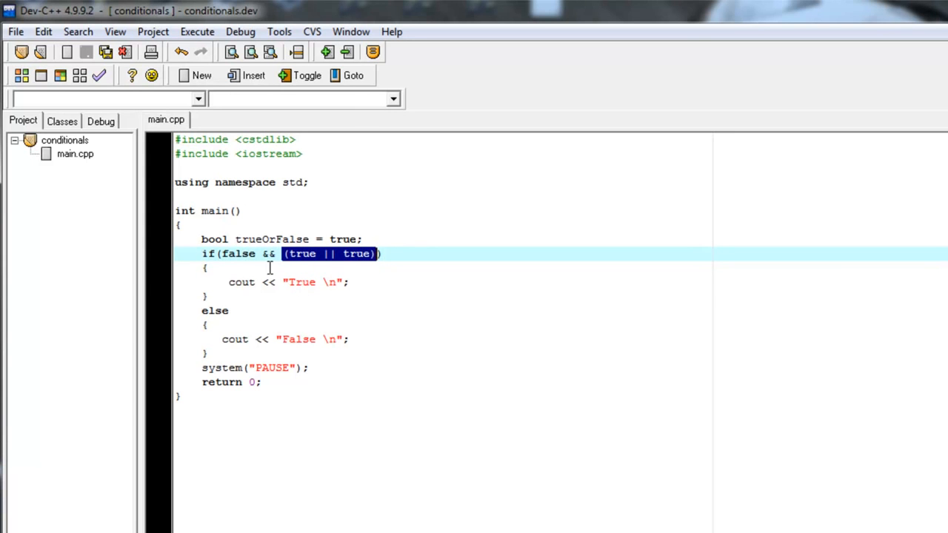
pyautogui.click(269, 254)
pyautogui.write('||')
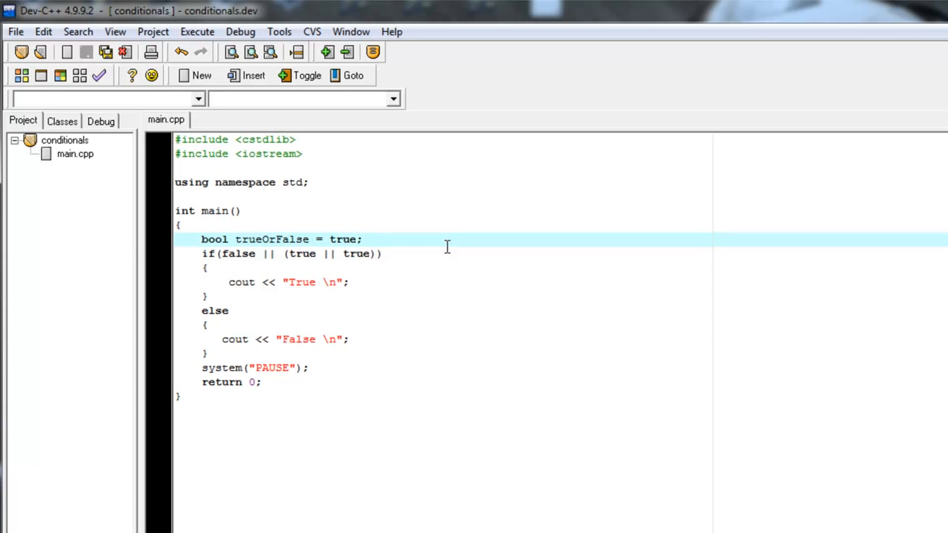
pyautogui.click(363, 240)
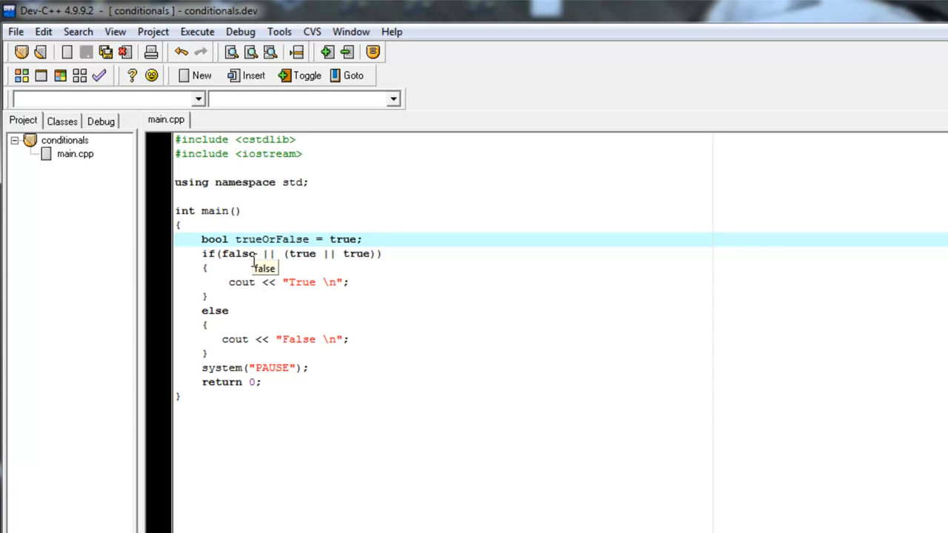
pyautogui.moveTo(252, 255)
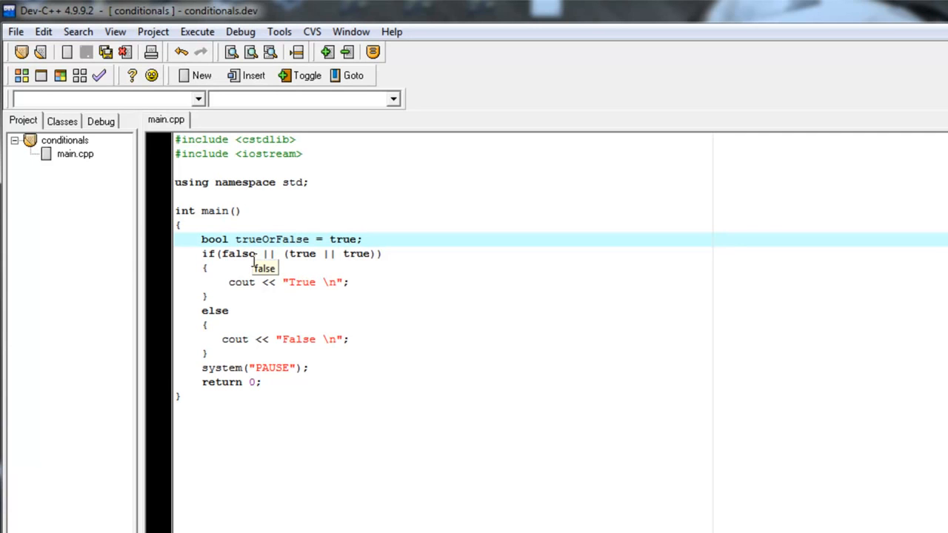
pyautogui.click(295, 240)
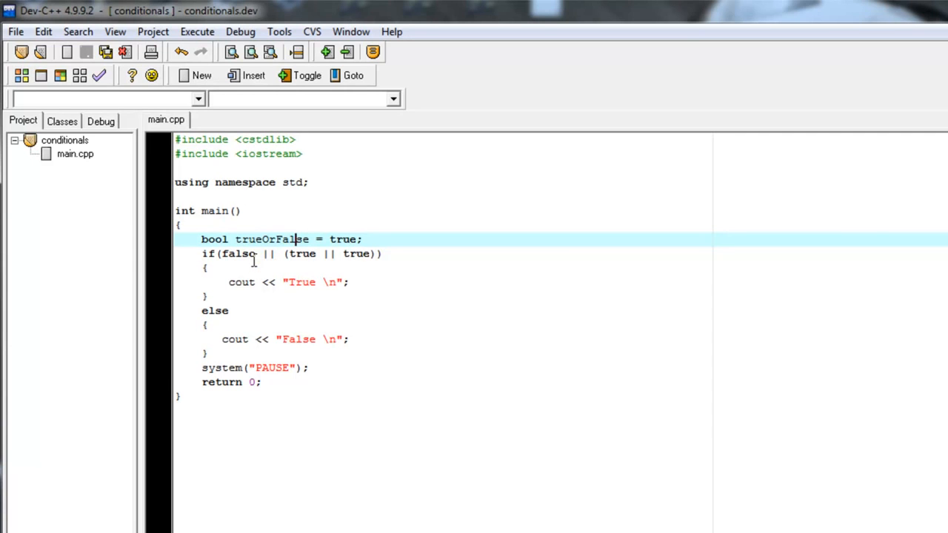
pyautogui.moveTo(237, 254)
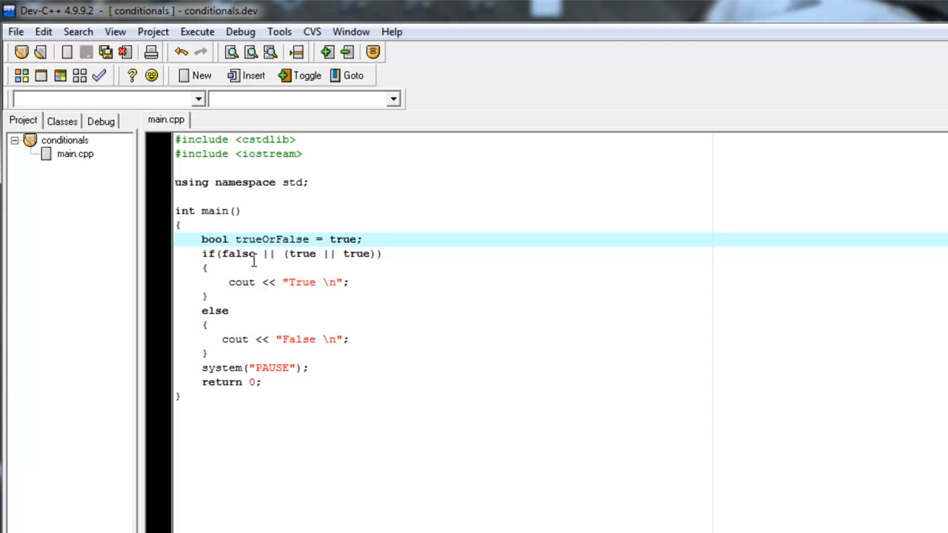
pyautogui.moveTo(237, 253)
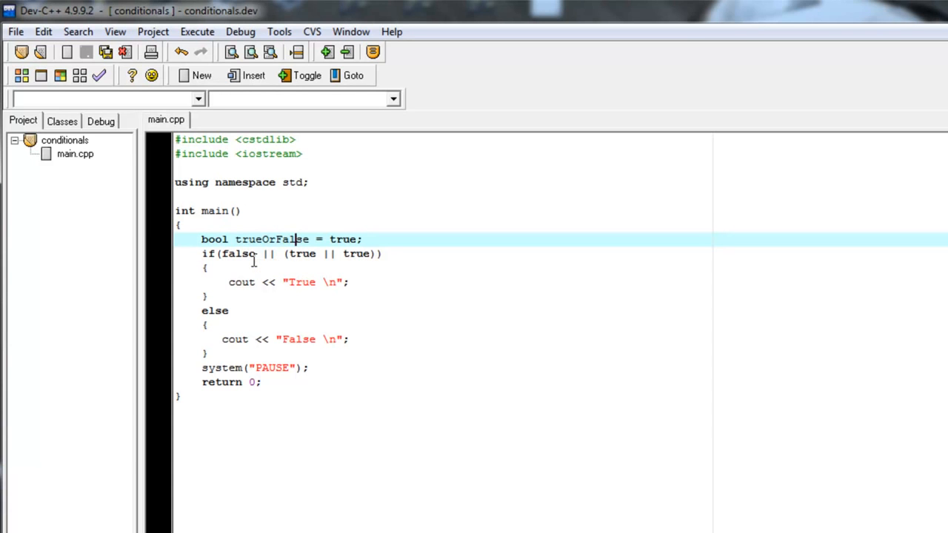
pyautogui.moveTo(237, 253)
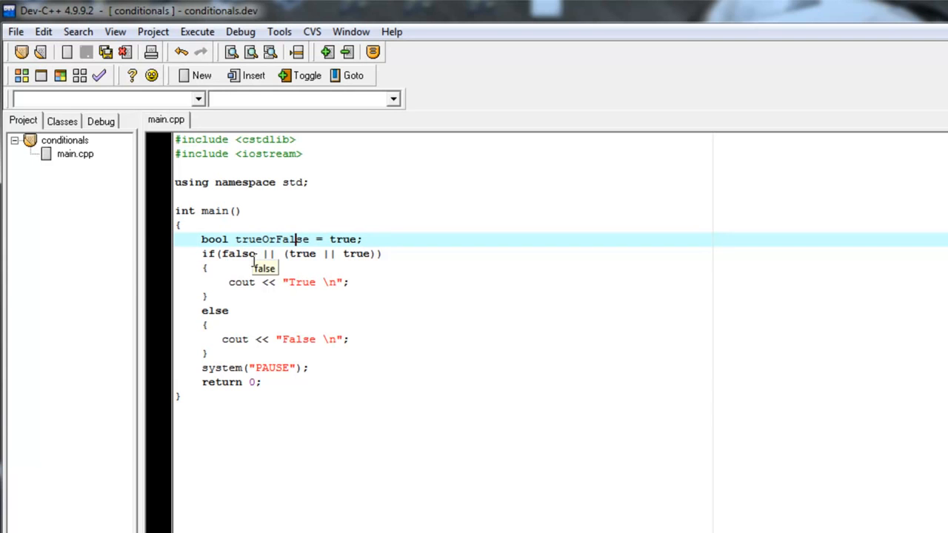